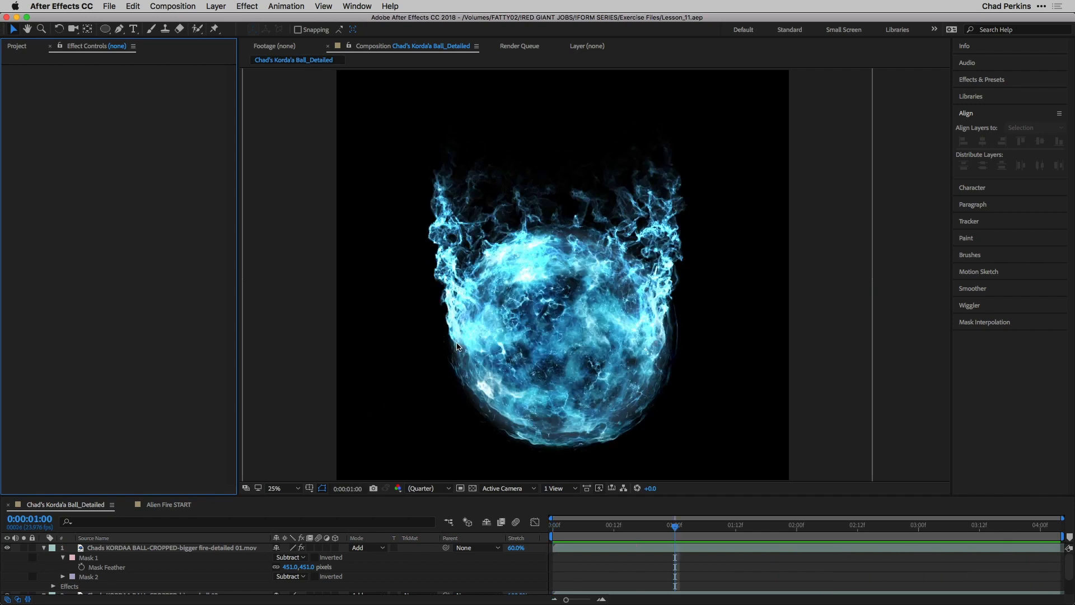
Step: Switch to the Alien Fire START composition to edit its Form layer
left_click(274, 487)
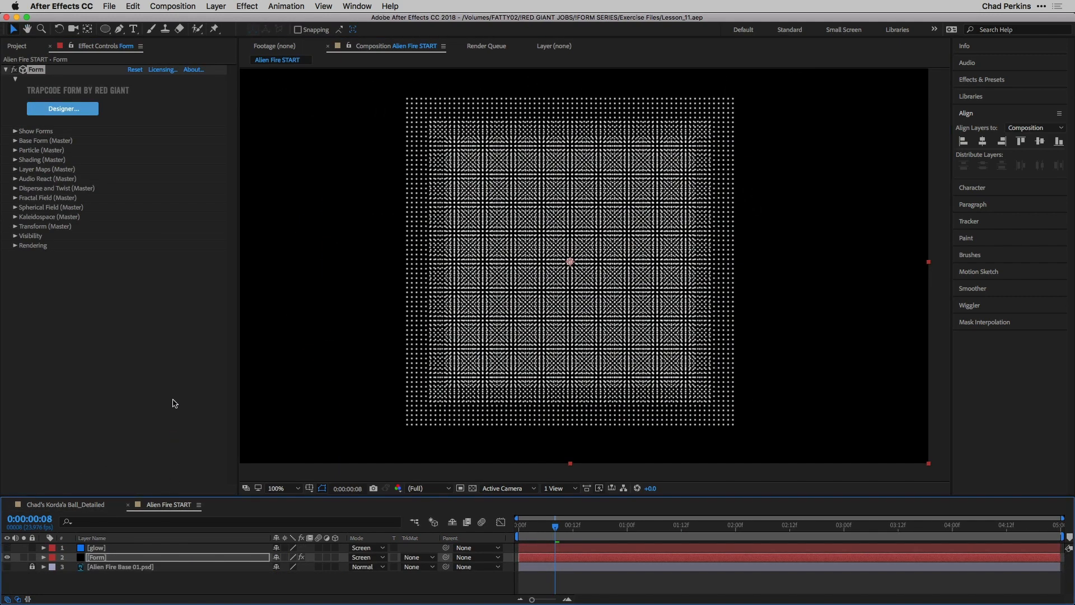
mouse_move(437, 112)
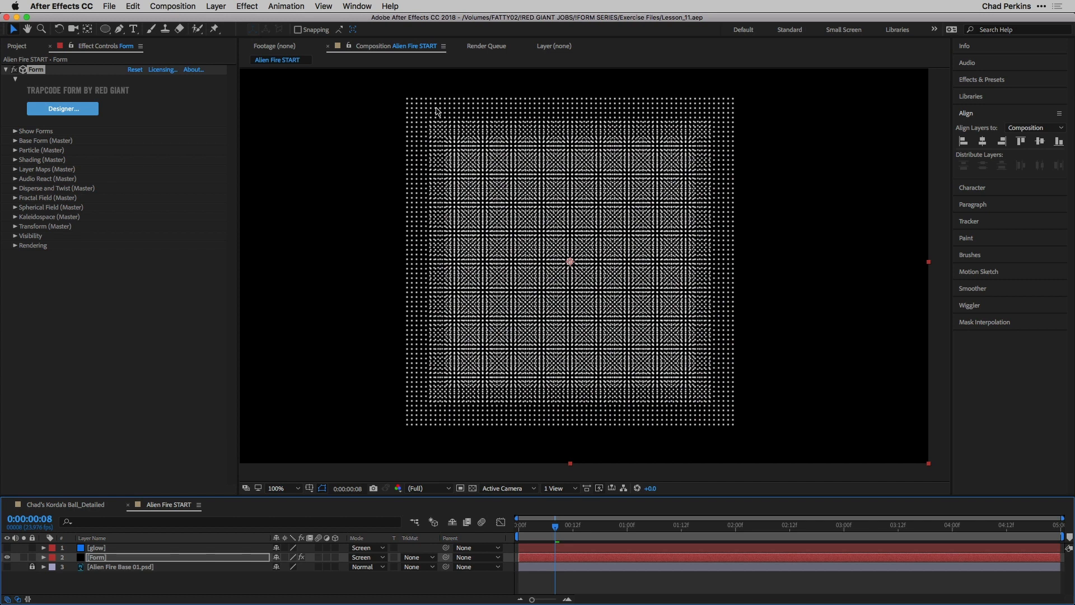
mouse_move(403, 270)
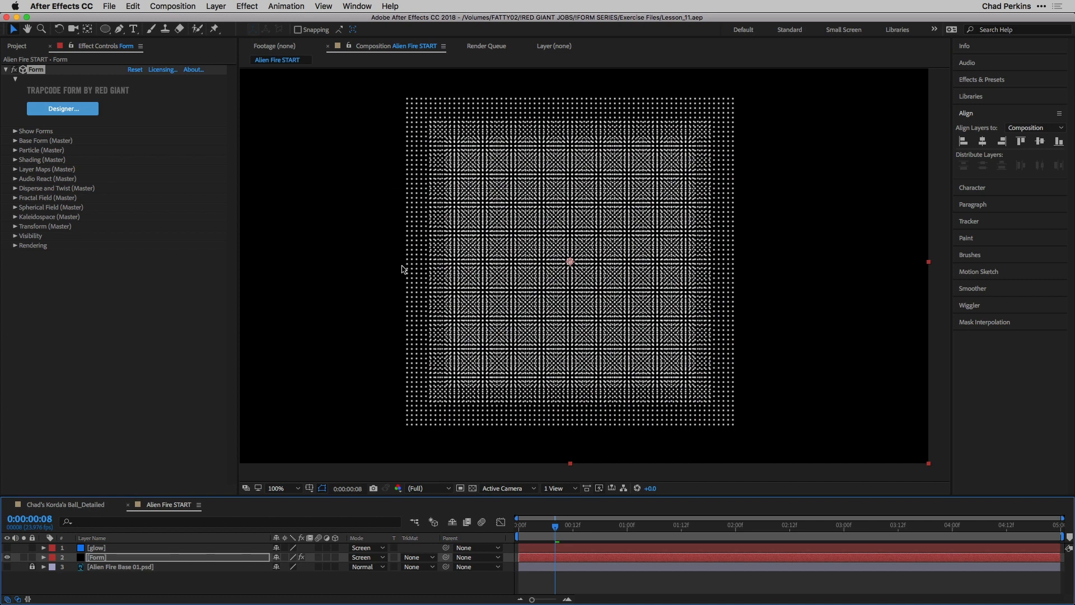
mouse_move(47, 205)
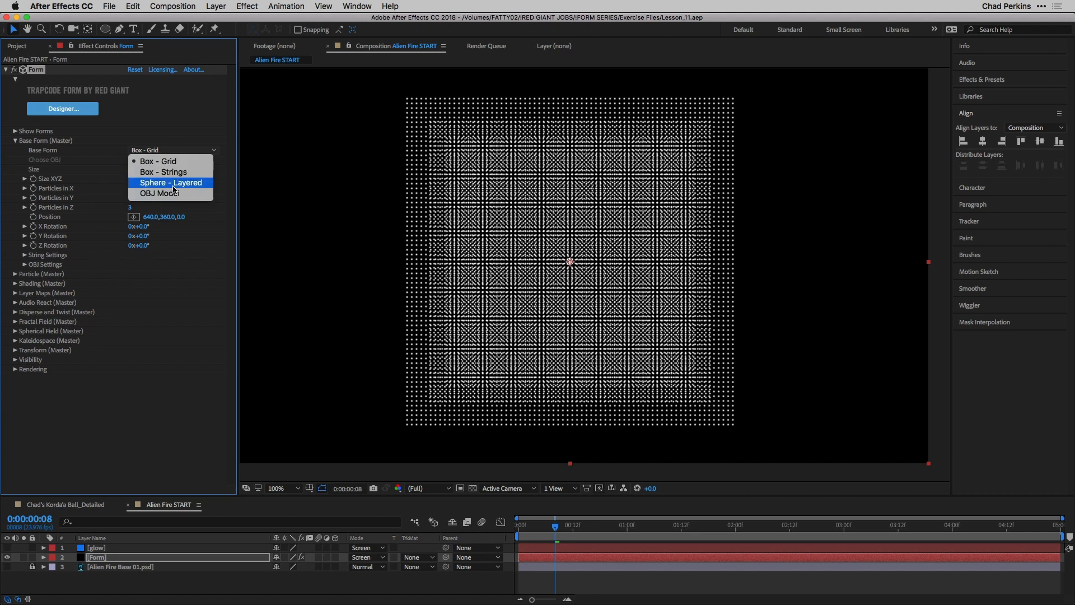
Step: Set Base Form to Sphere - Layered, XYZ Individual size 200×700, 400×700 particles
left_click(170, 182)
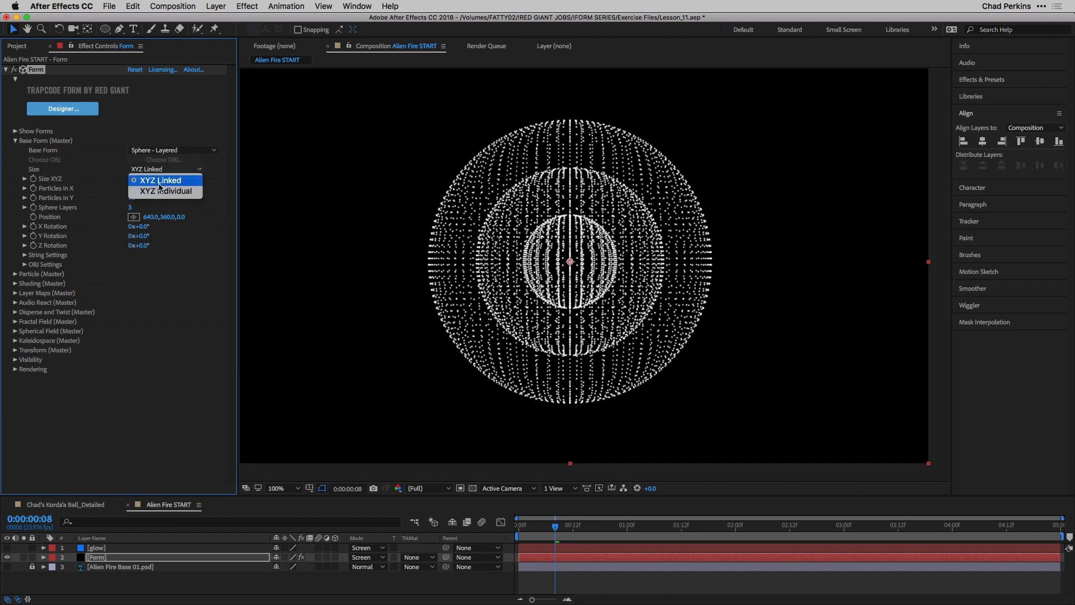
left_click(160, 191)
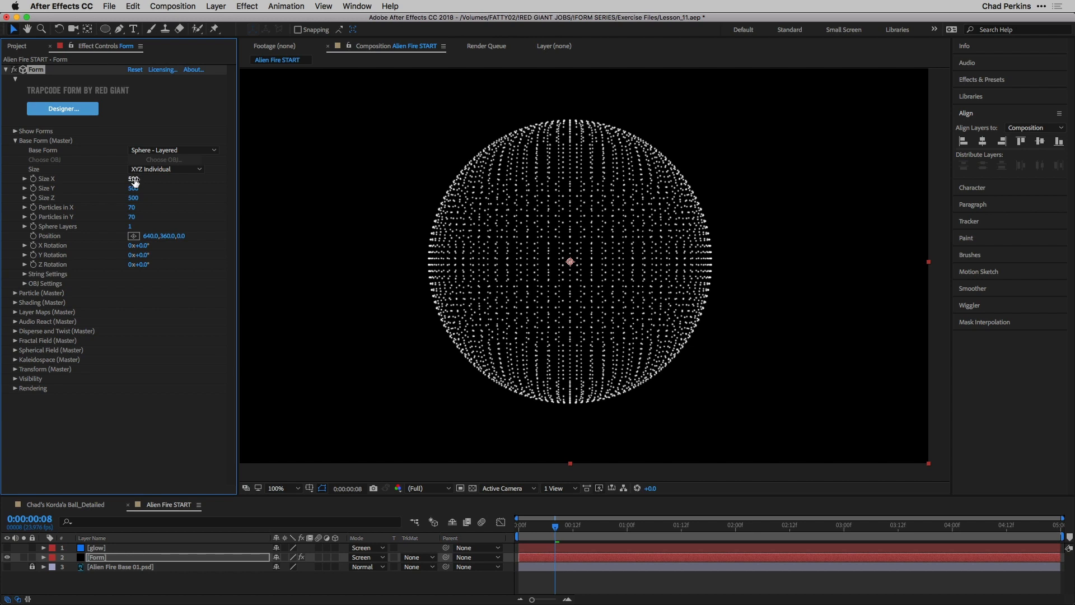
type("200")
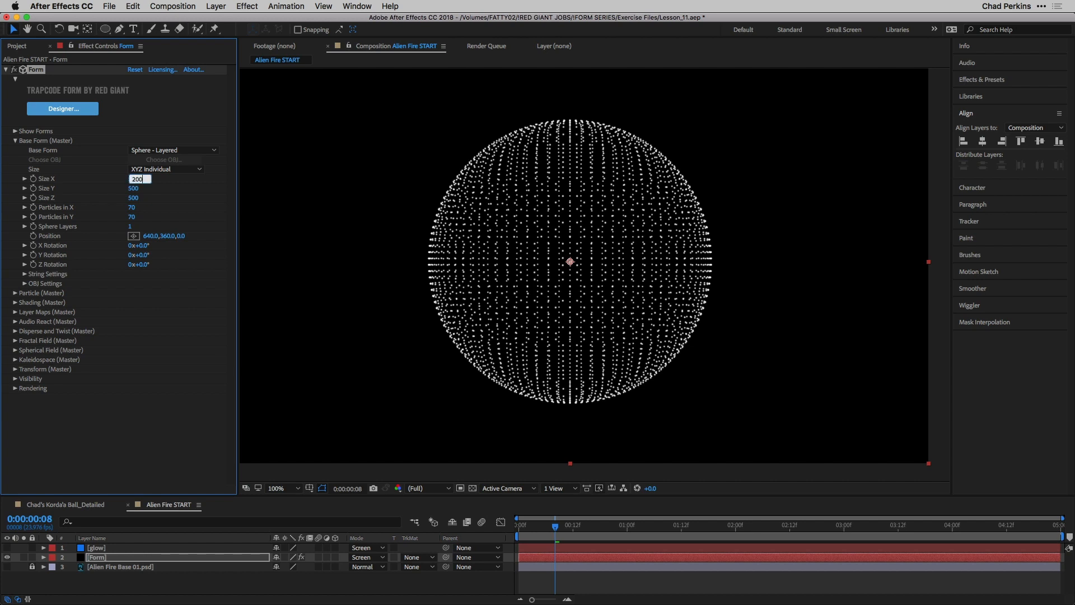
type("70")
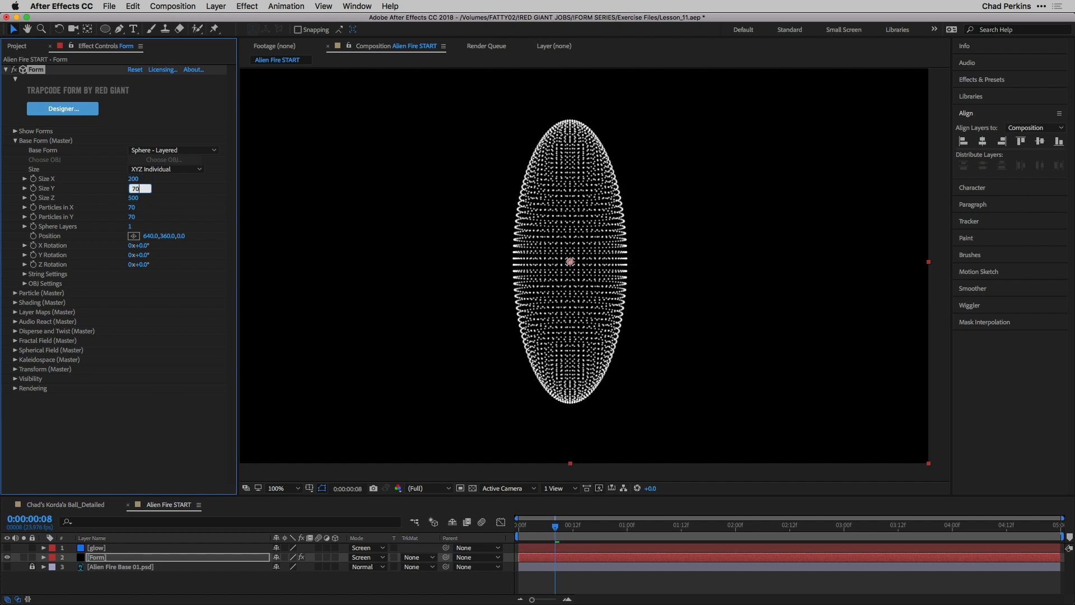
type("700")
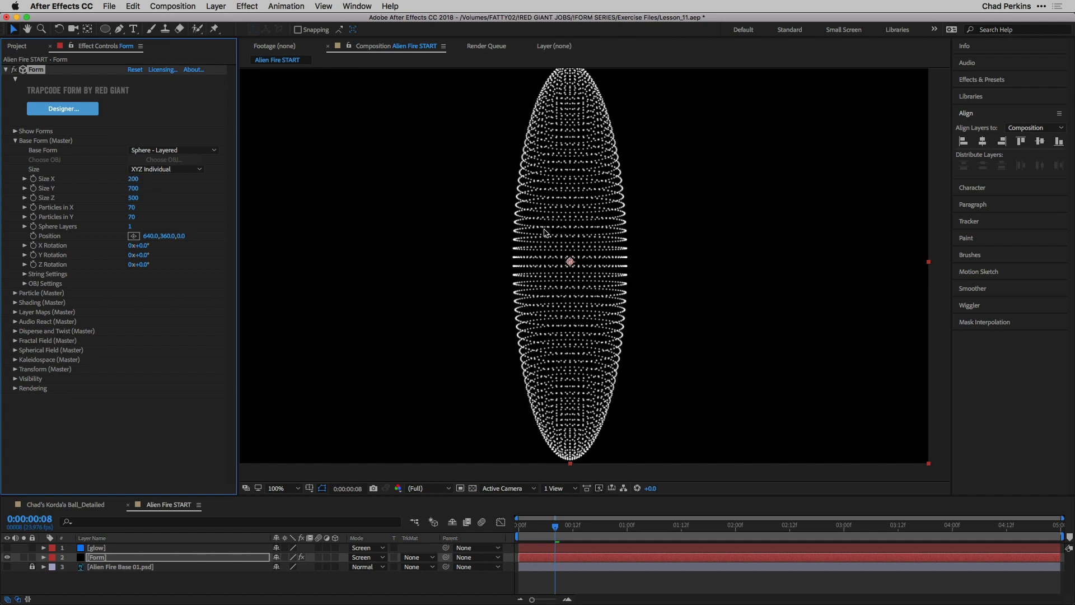
mouse_move(540, 234)
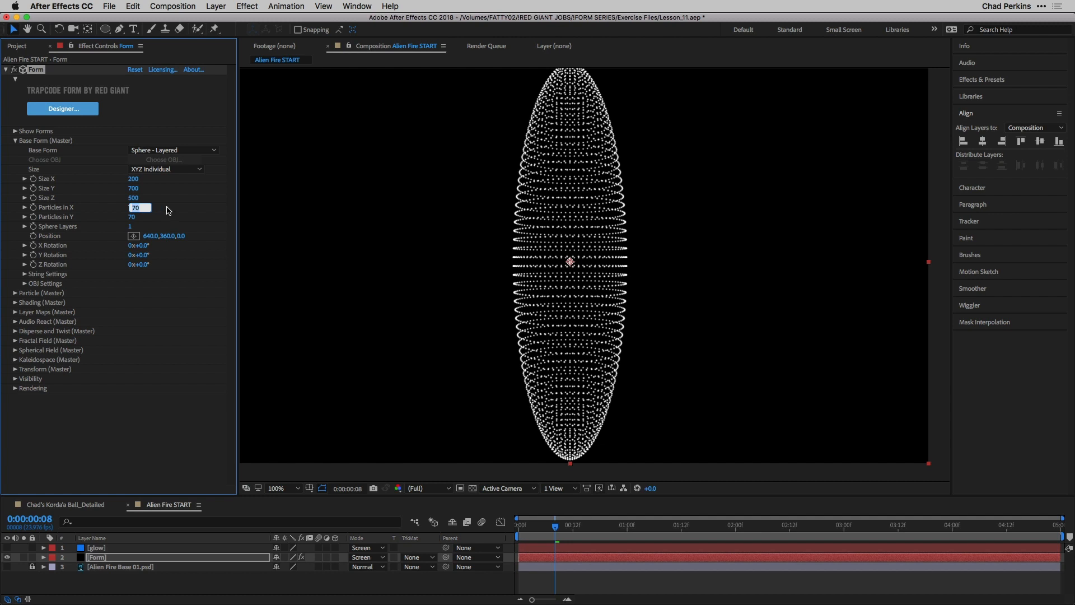
type("400")
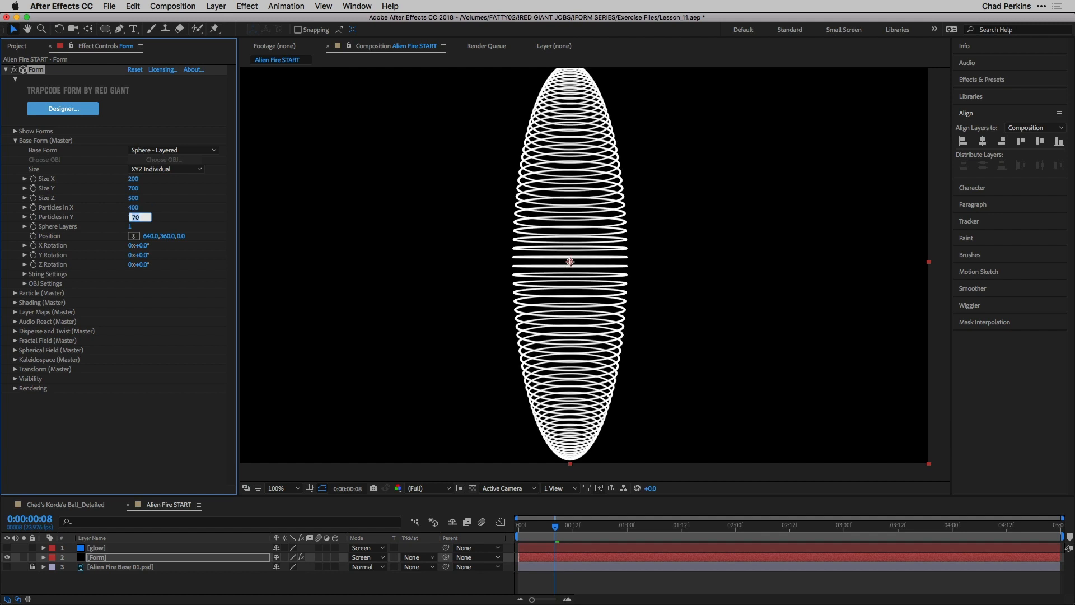
type("700")
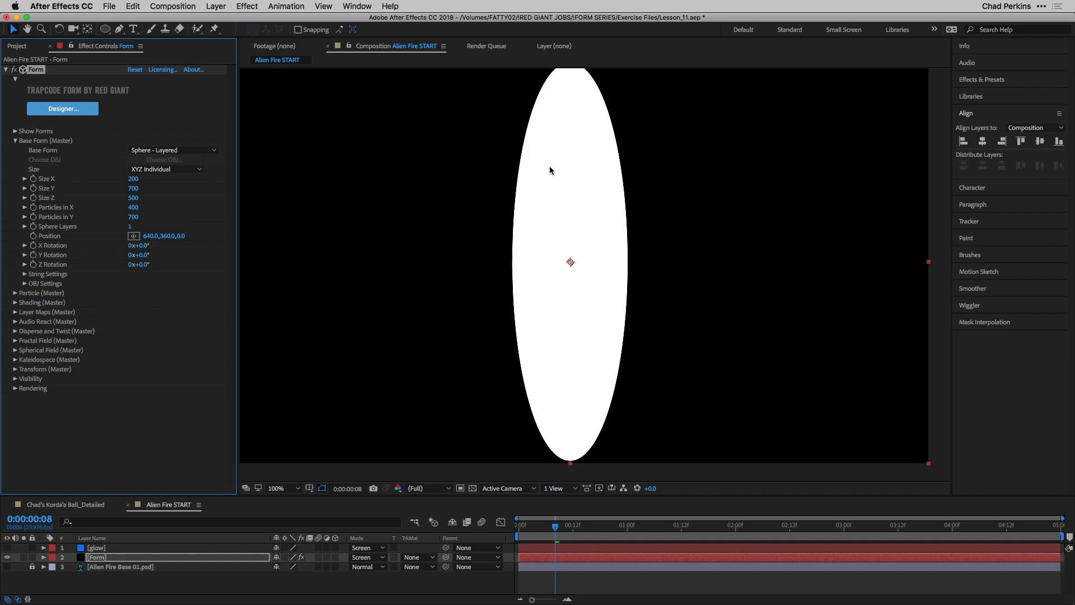
mouse_move(501, 189)
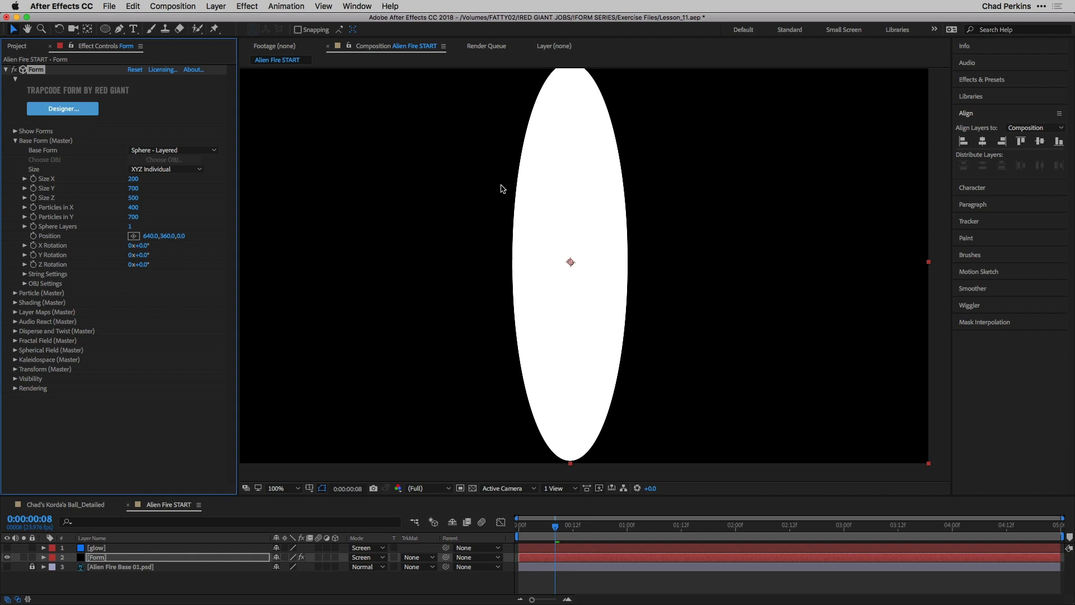
Step: Color the particles dark navy #0A1428 and set their Blend Mode to Add
left_click(15, 140)
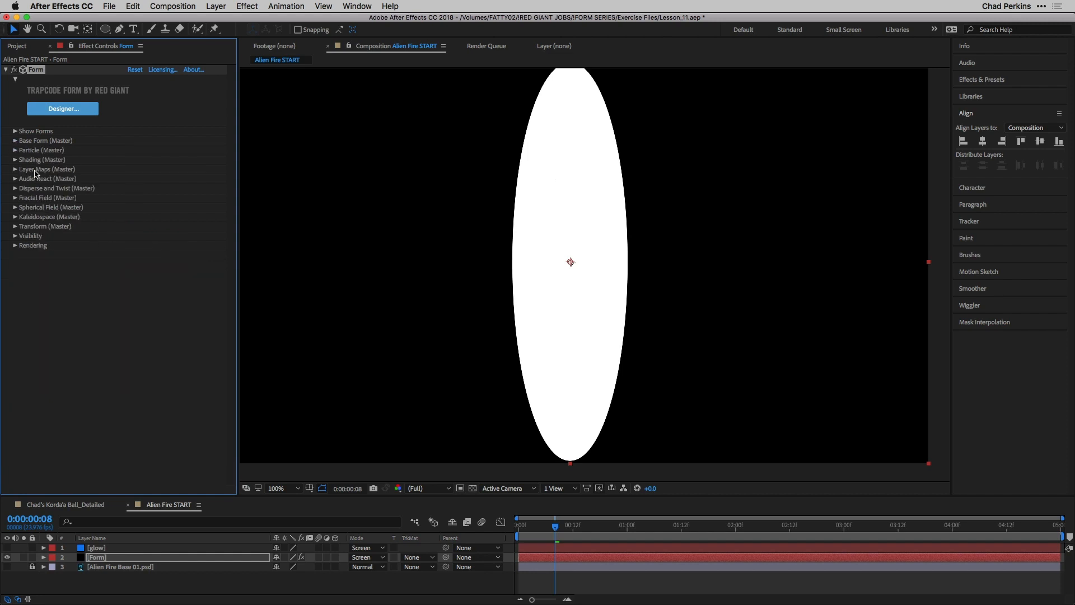
left_click(16, 149)
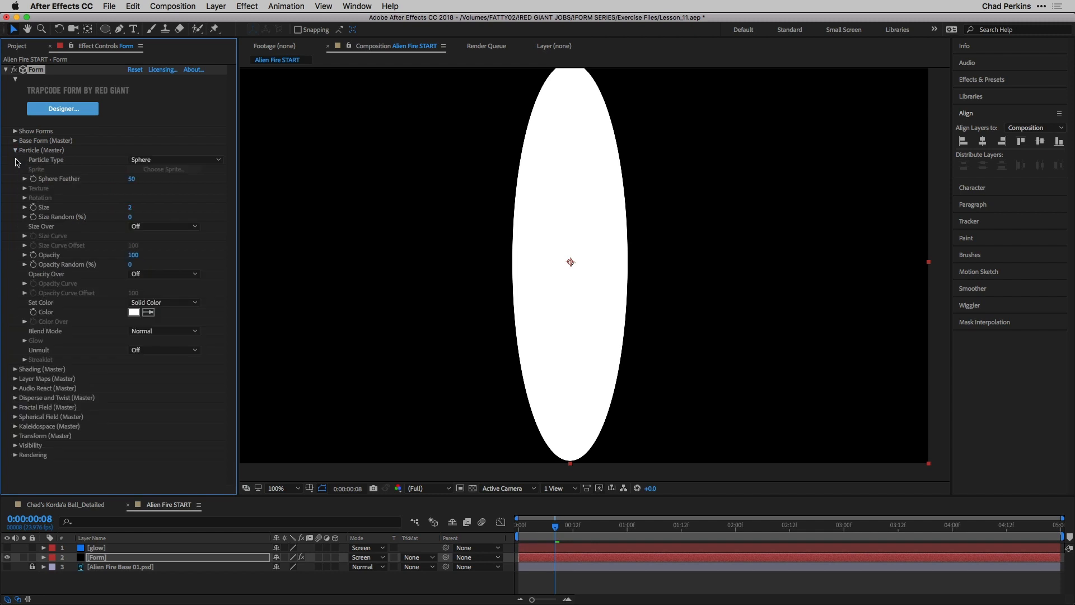
mouse_move(49, 360)
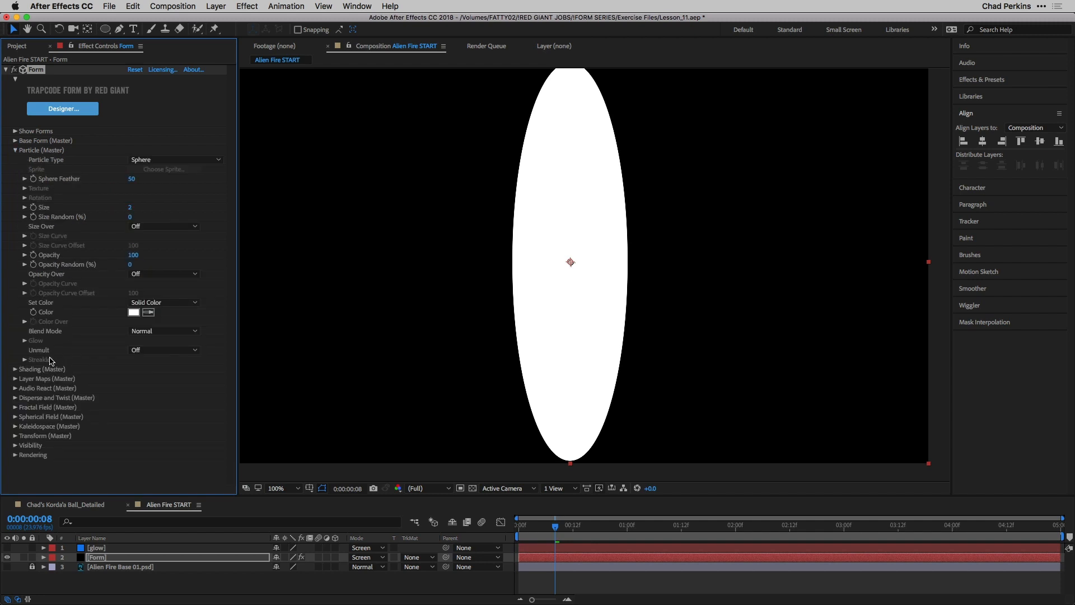
left_click(163, 330)
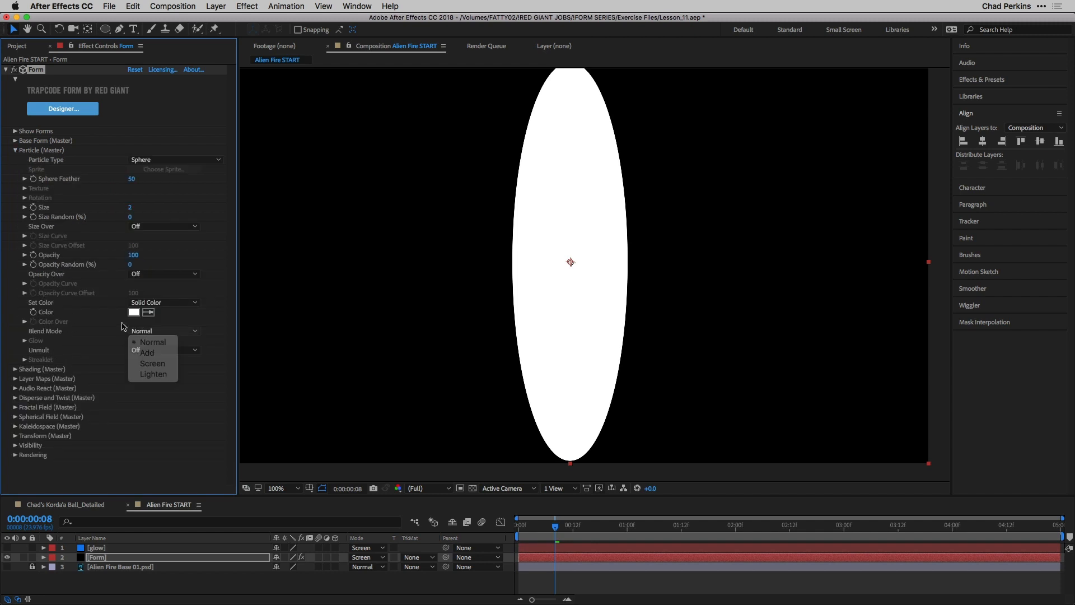
left_click(152, 342)
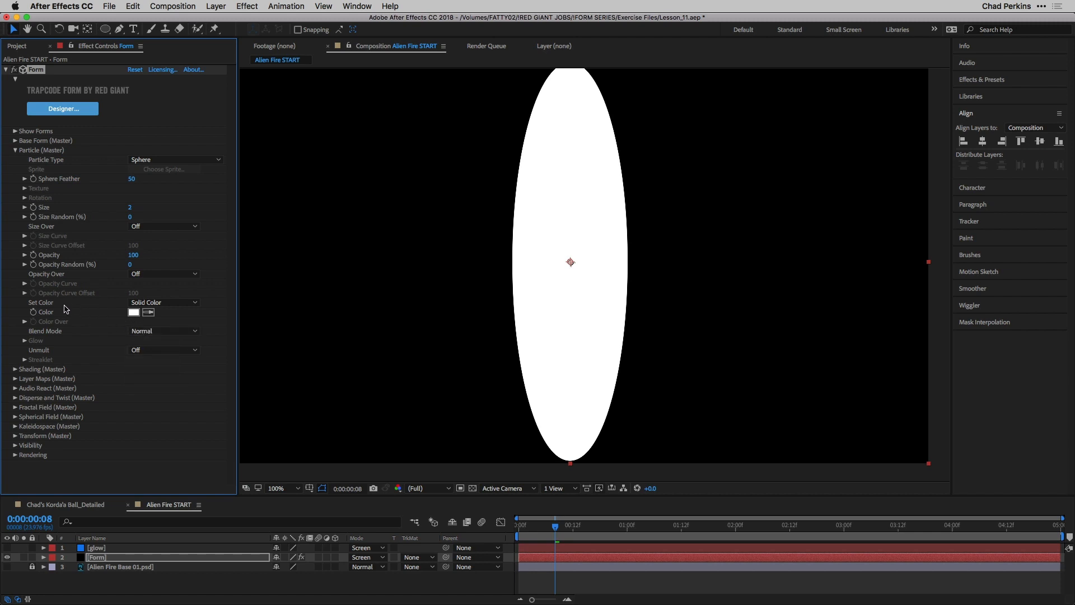
left_click(134, 312)
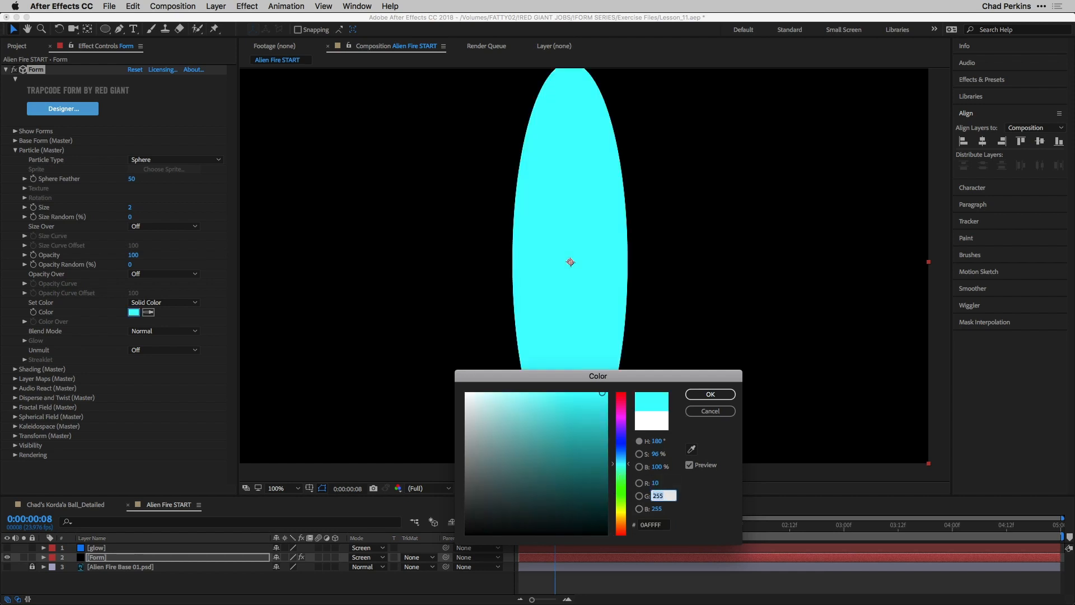
left_click(572, 512)
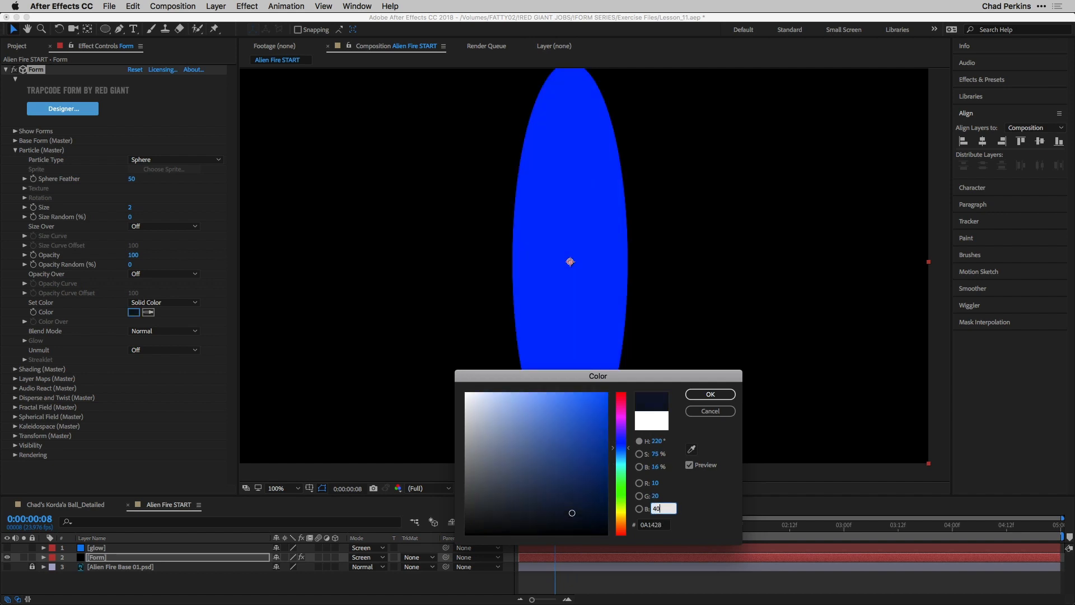
left_click(709, 394)
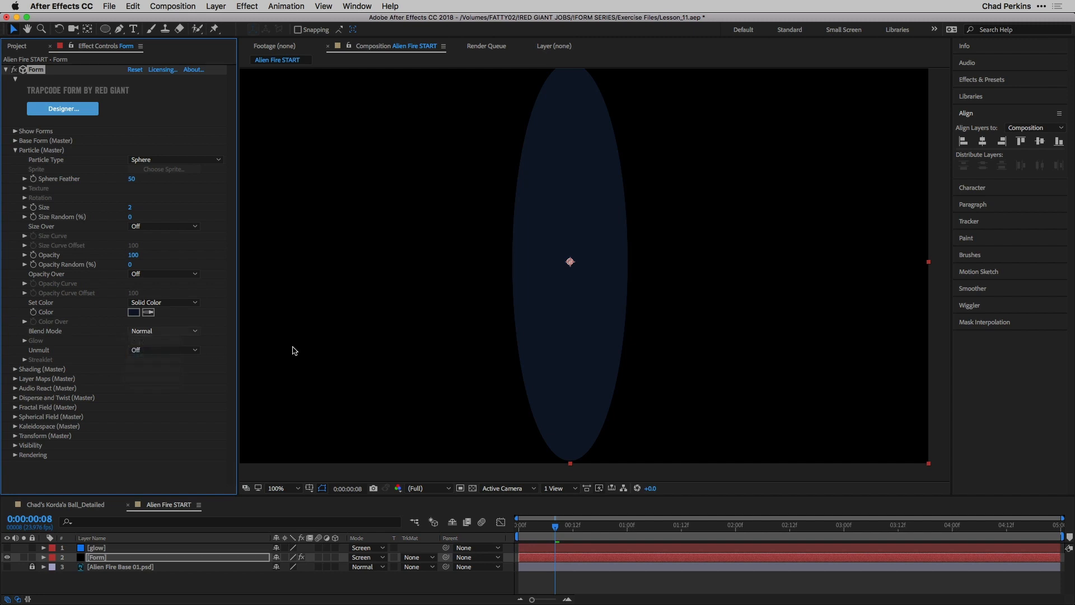
left_click(163, 331)
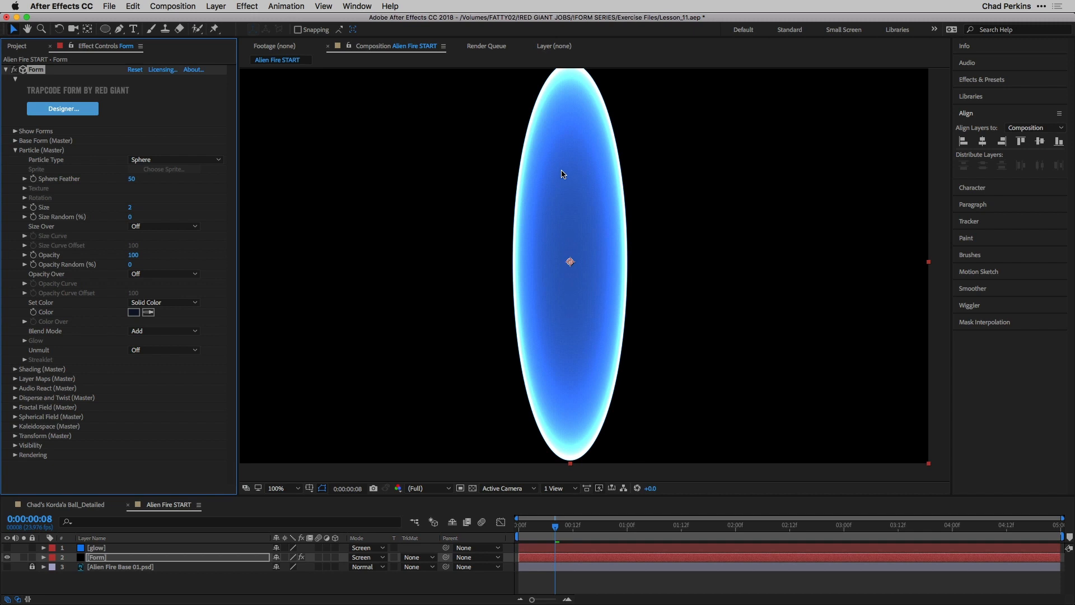
mouse_move(558, 351)
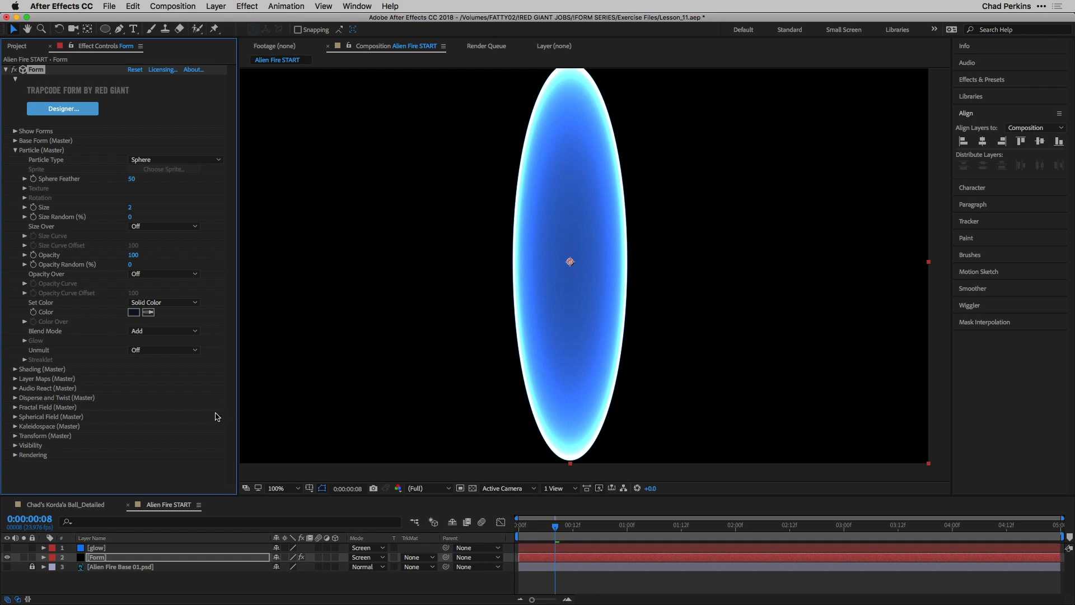
mouse_move(77, 231)
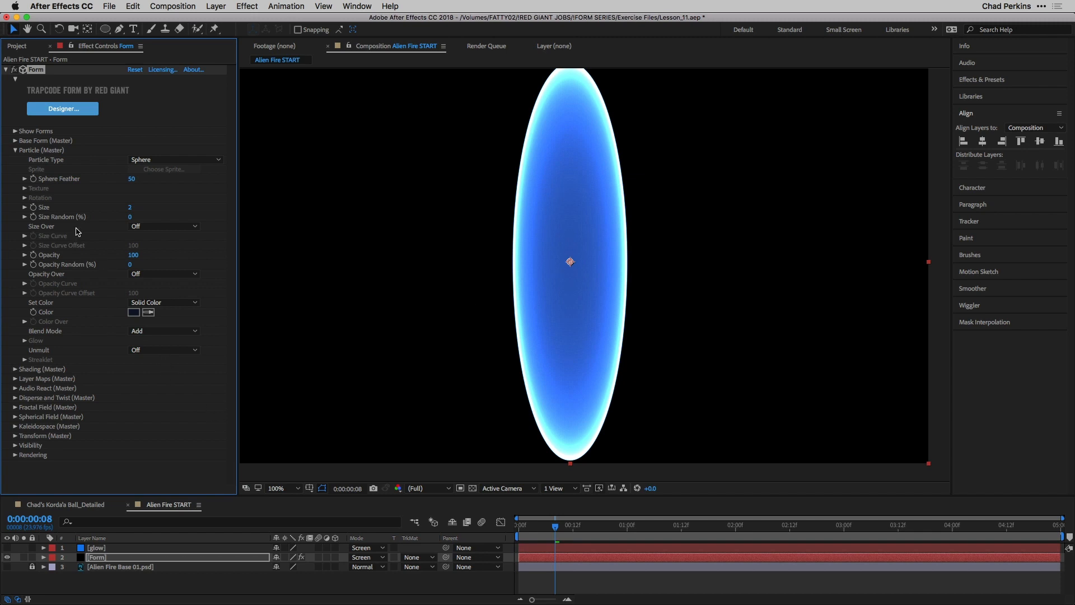
Step: In Fractal Field, set Affect Size 1, Affect Opacity 7 and Displace 200
left_click(15, 150)
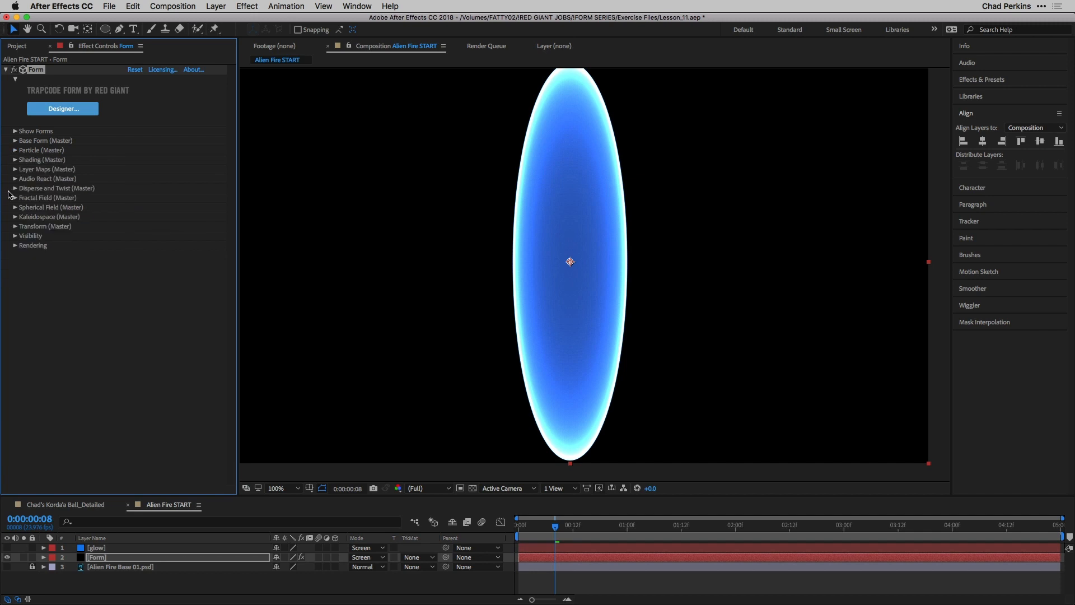
left_click(15, 198)
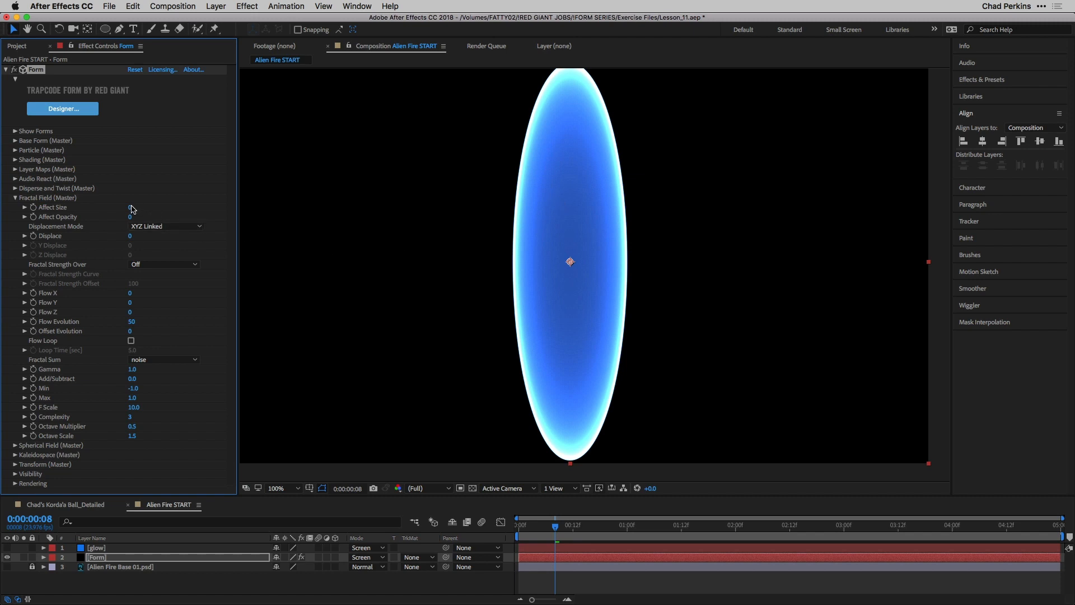
left_click(130, 207)
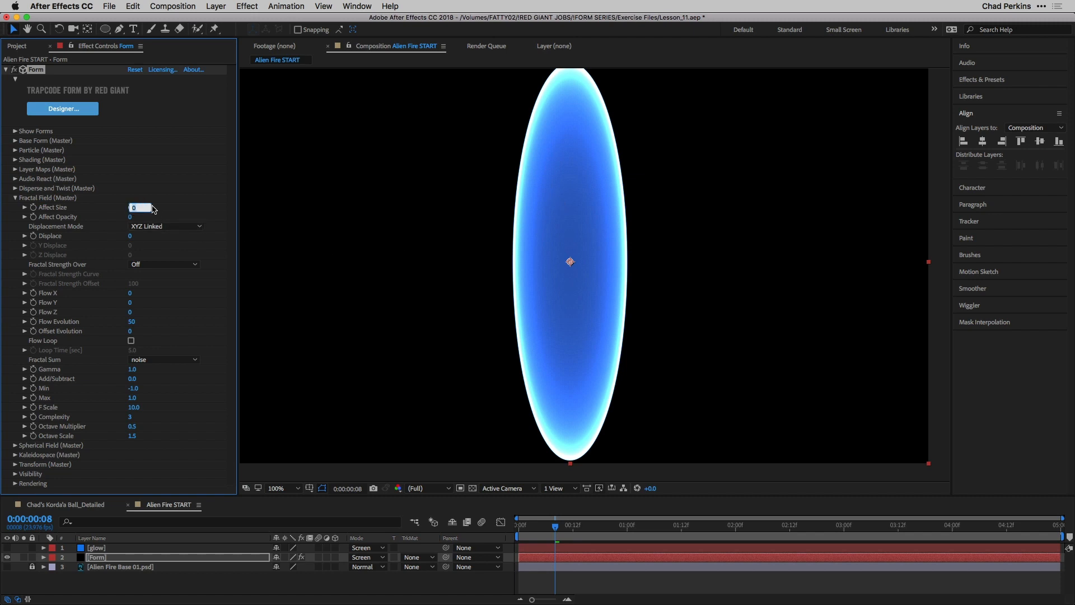
type("1")
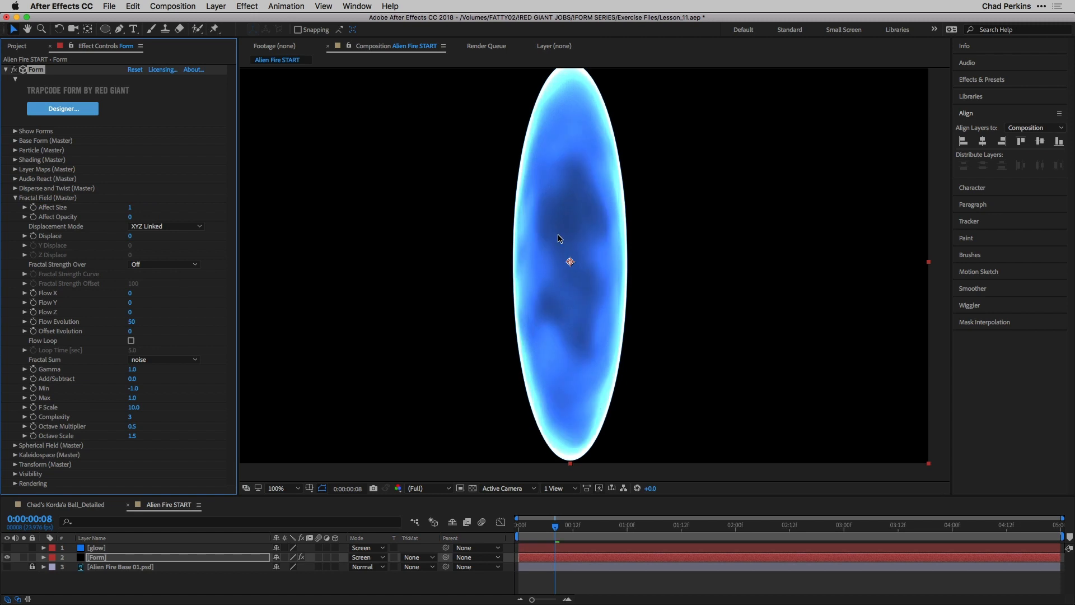
mouse_move(559, 314)
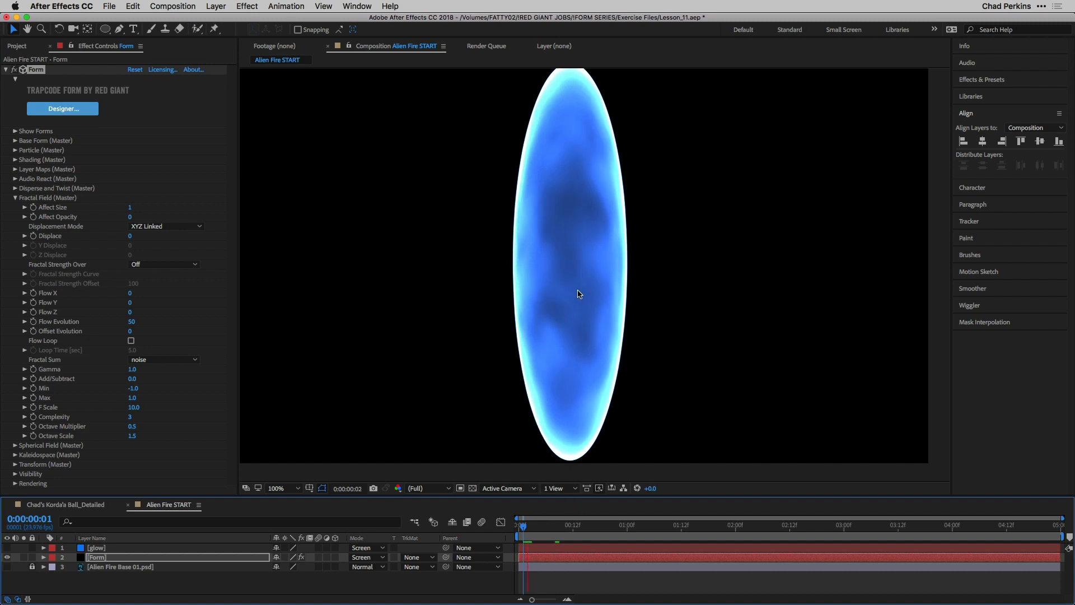
left_click(596, 524)
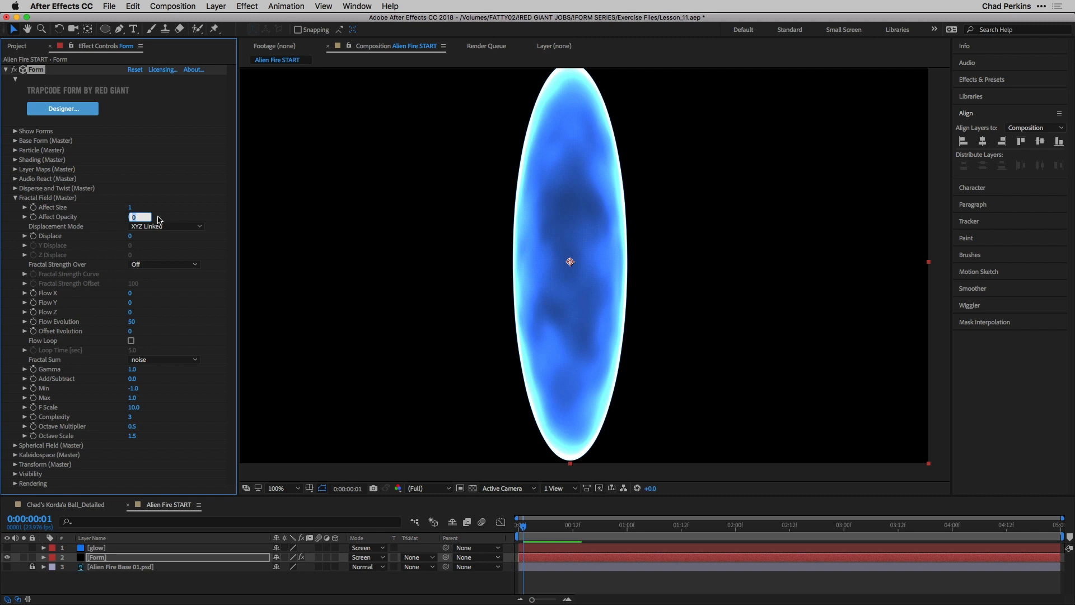
type("7")
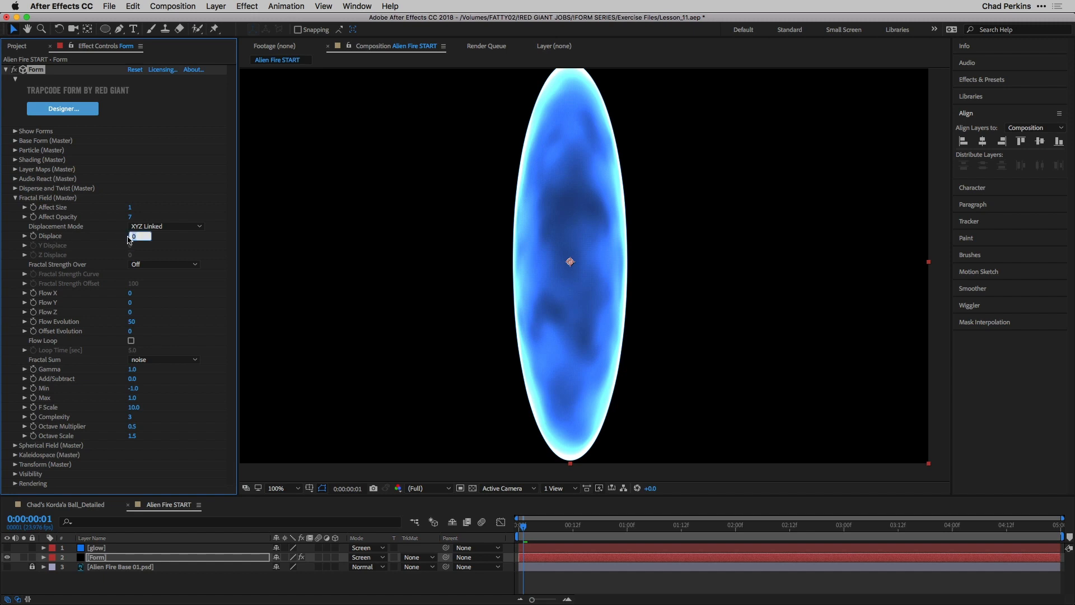
type("200")
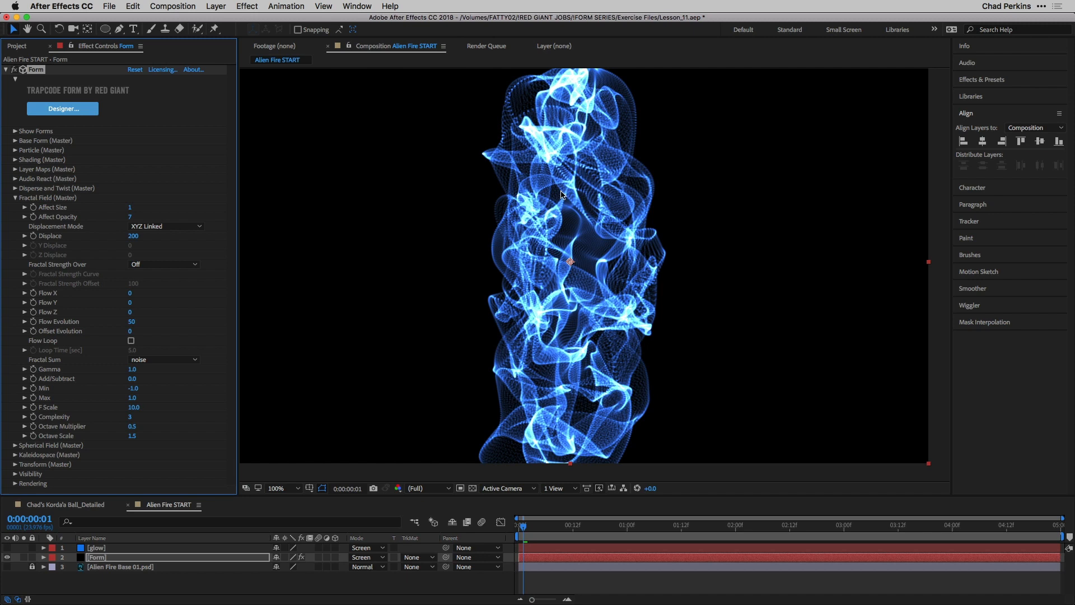
mouse_move(306, 441)
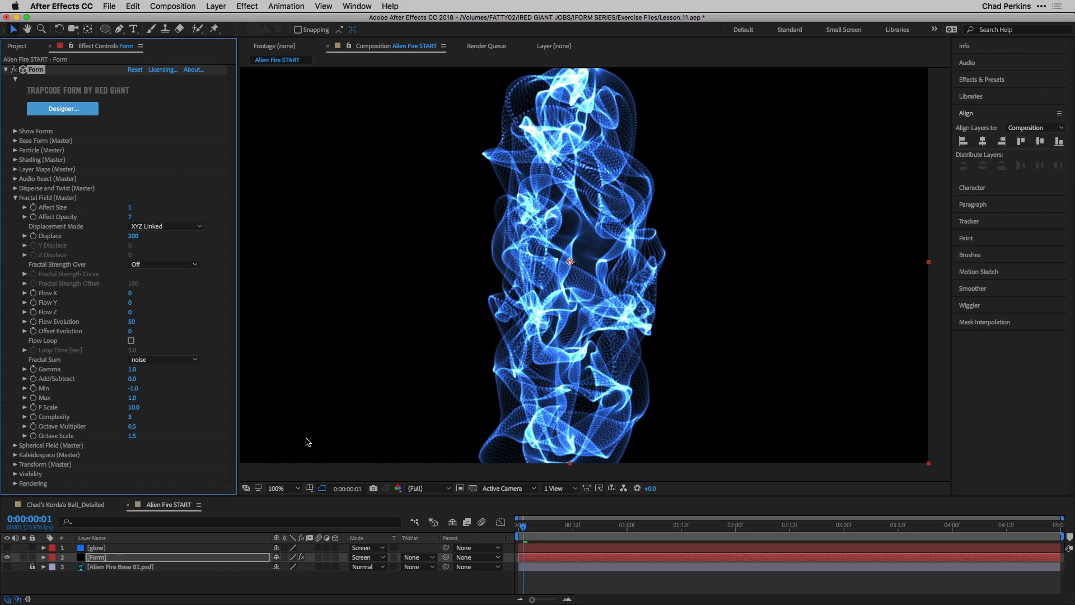
mouse_move(346, 404)
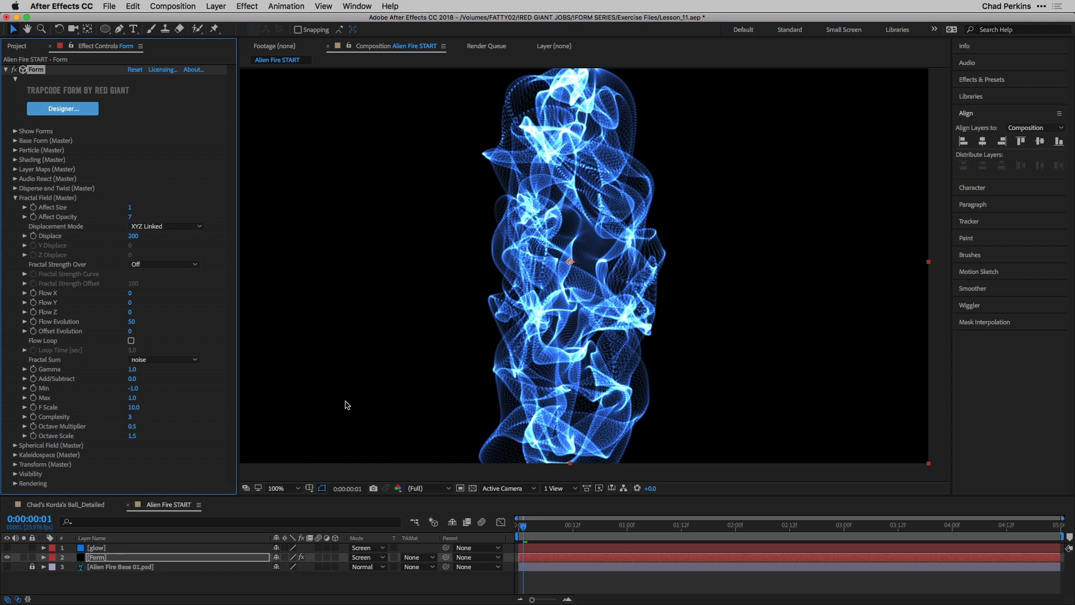
mouse_move(566, 229)
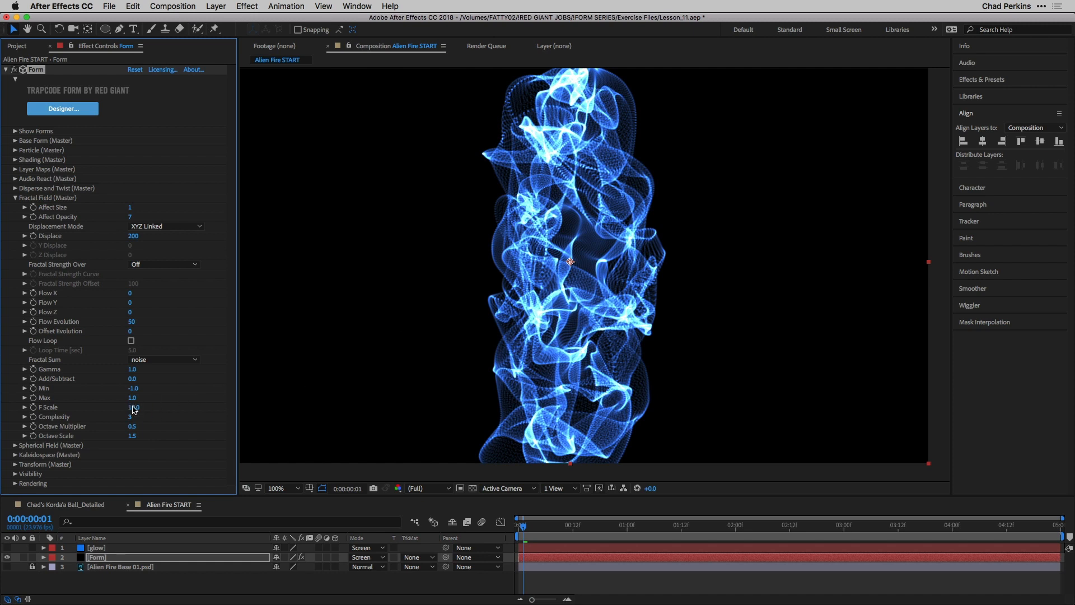
Step: Set fractal F Scale 15, Flow Evolution 75 and Flow Z -150
left_click(134, 407)
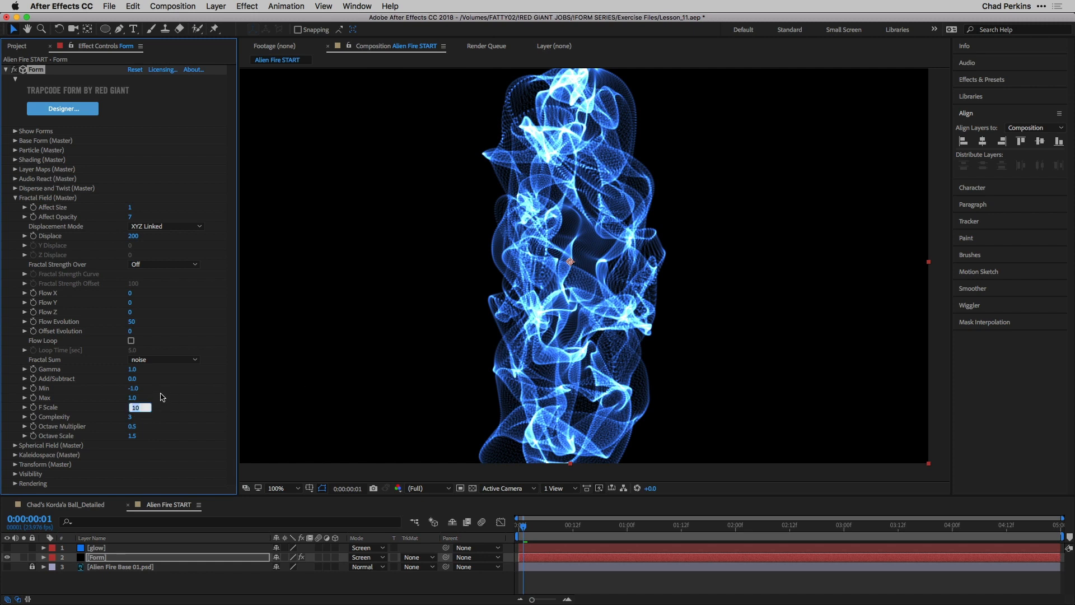
type("15.0")
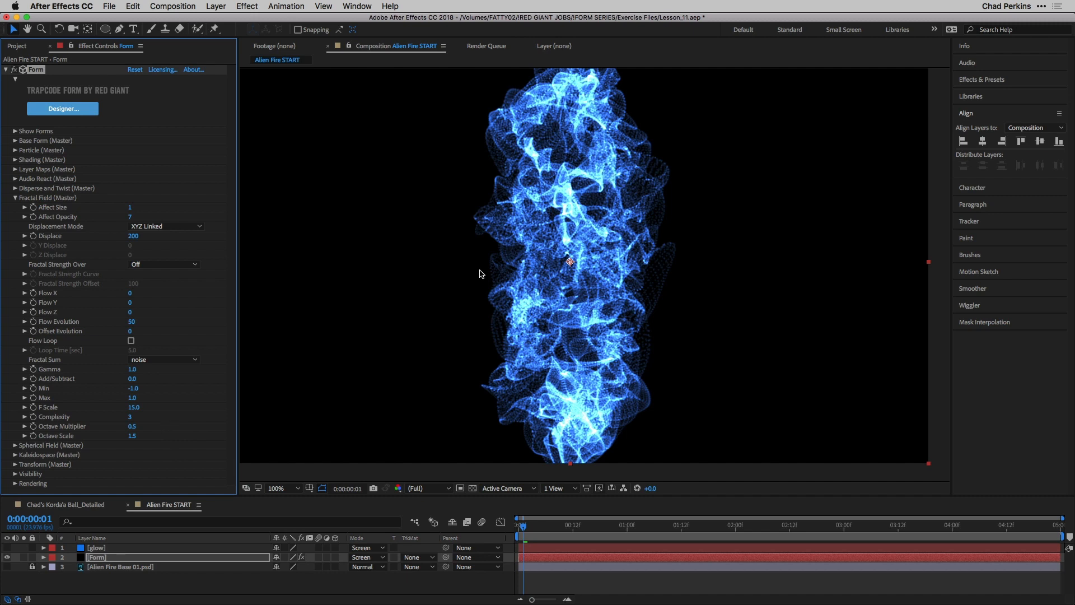
mouse_move(73, 326)
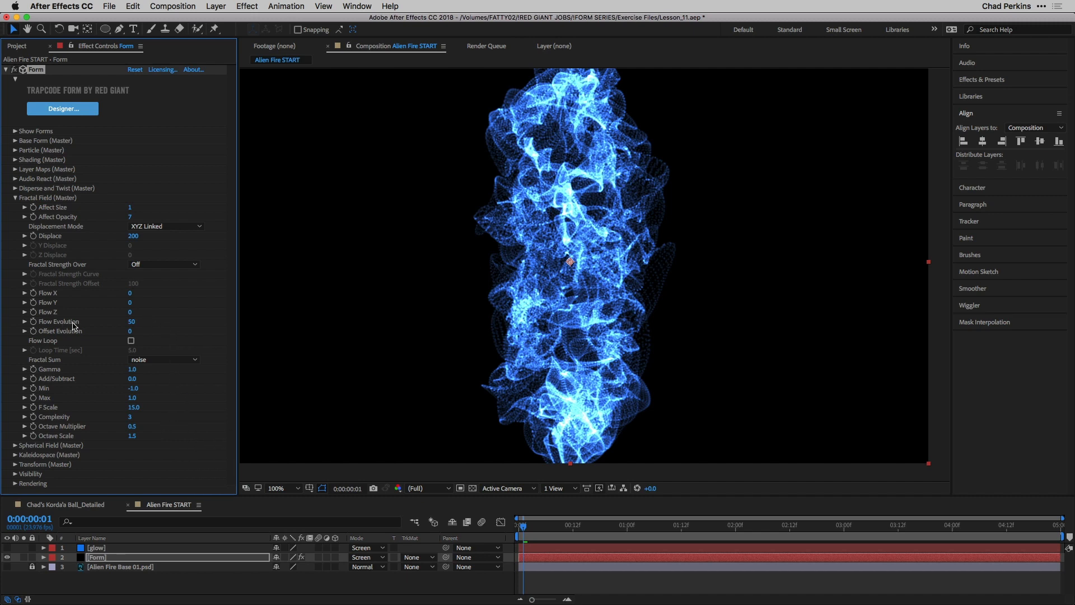
left_click(133, 321)
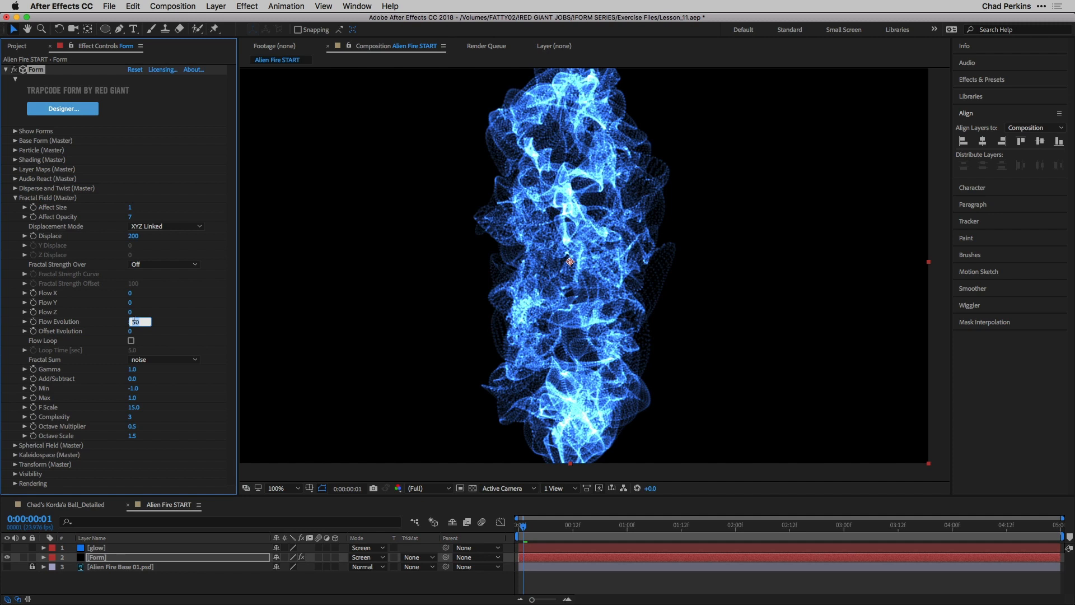
type("75")
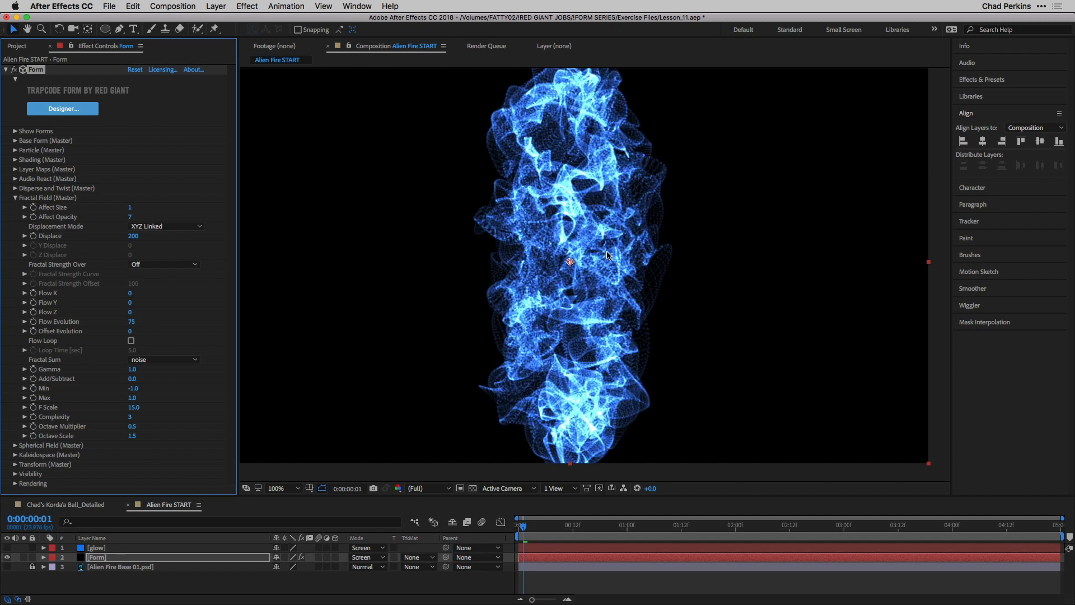
mouse_move(556, 337)
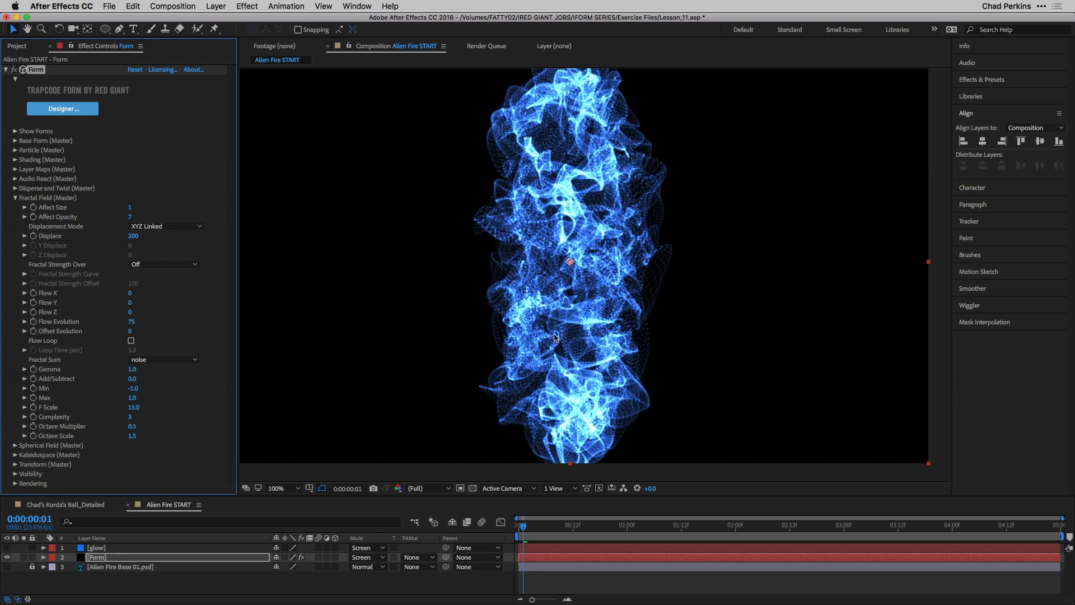
mouse_move(583, 421)
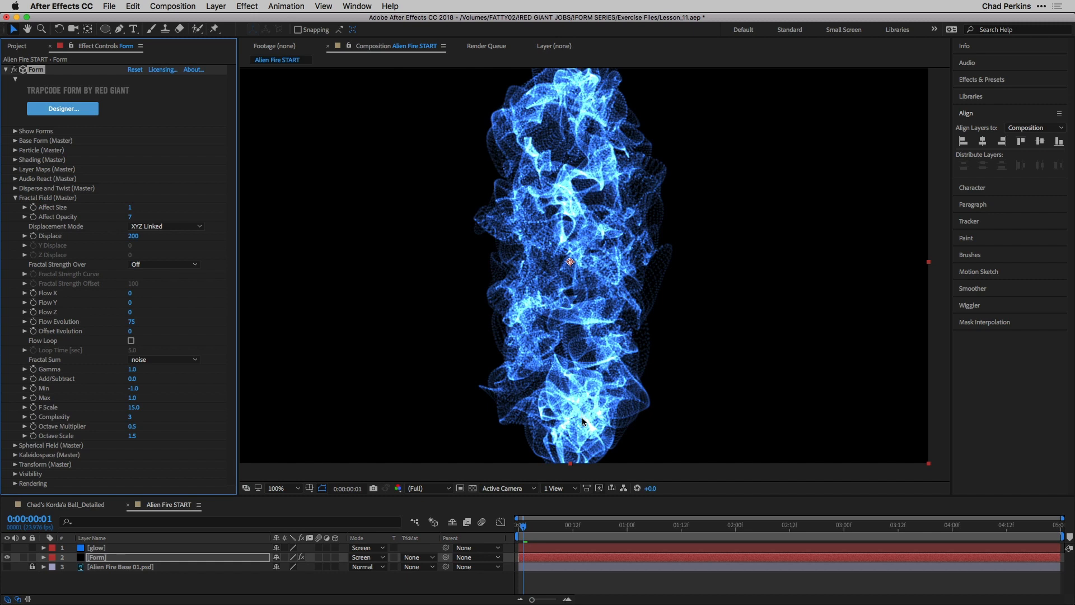
mouse_move(554, 240)
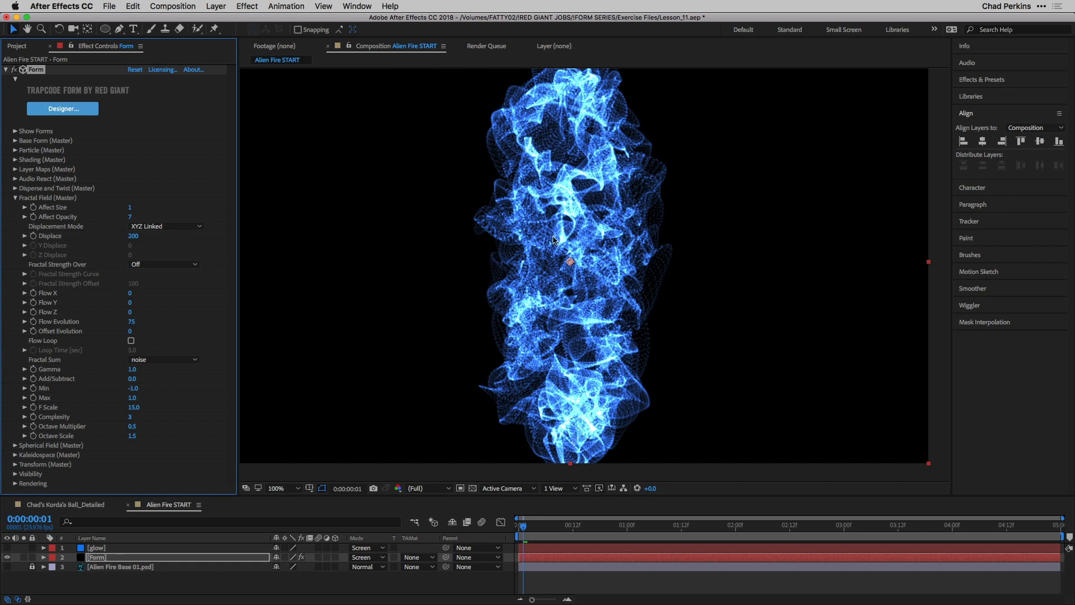
mouse_move(278, 348)
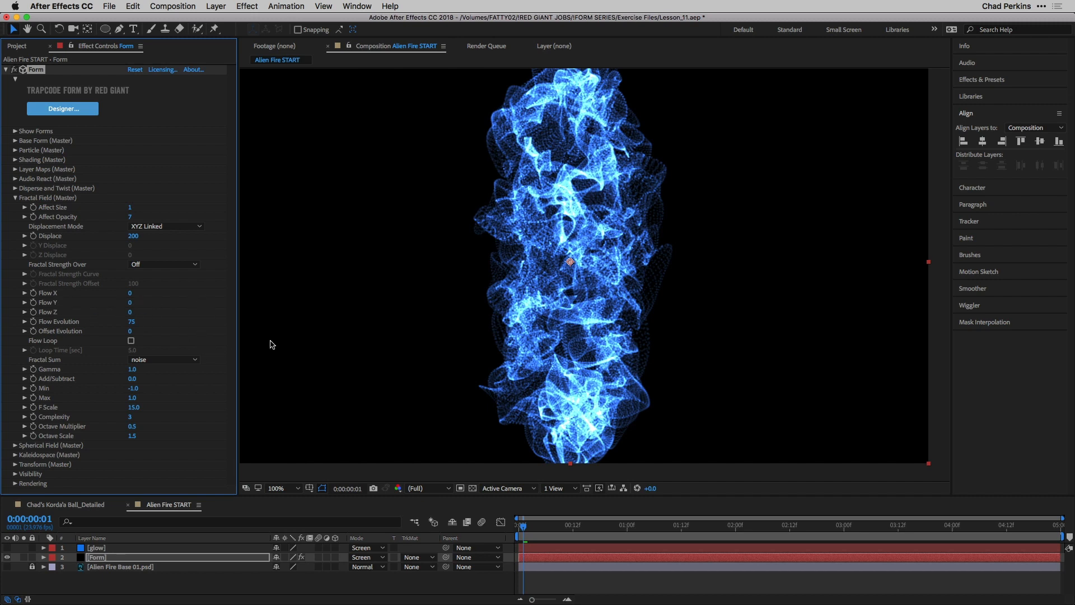
mouse_move(610, 471)
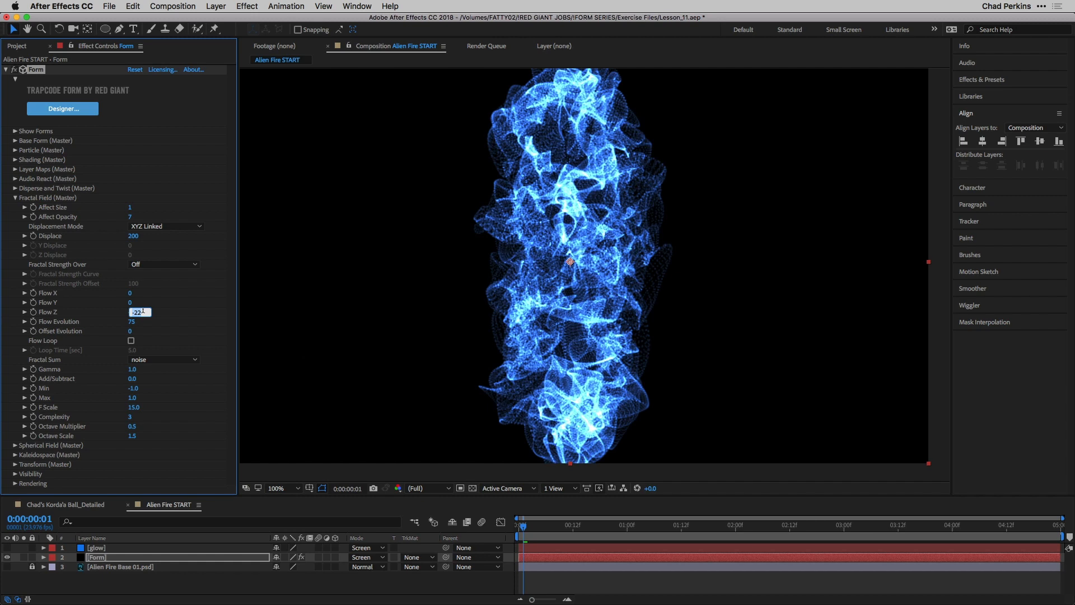
type("-150")
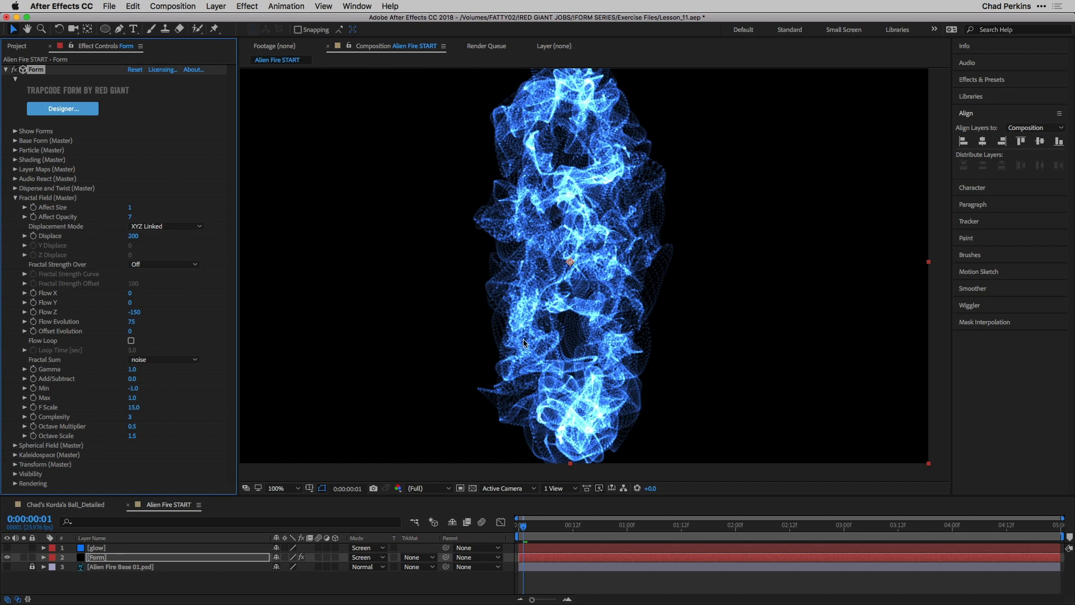
mouse_move(575, 370)
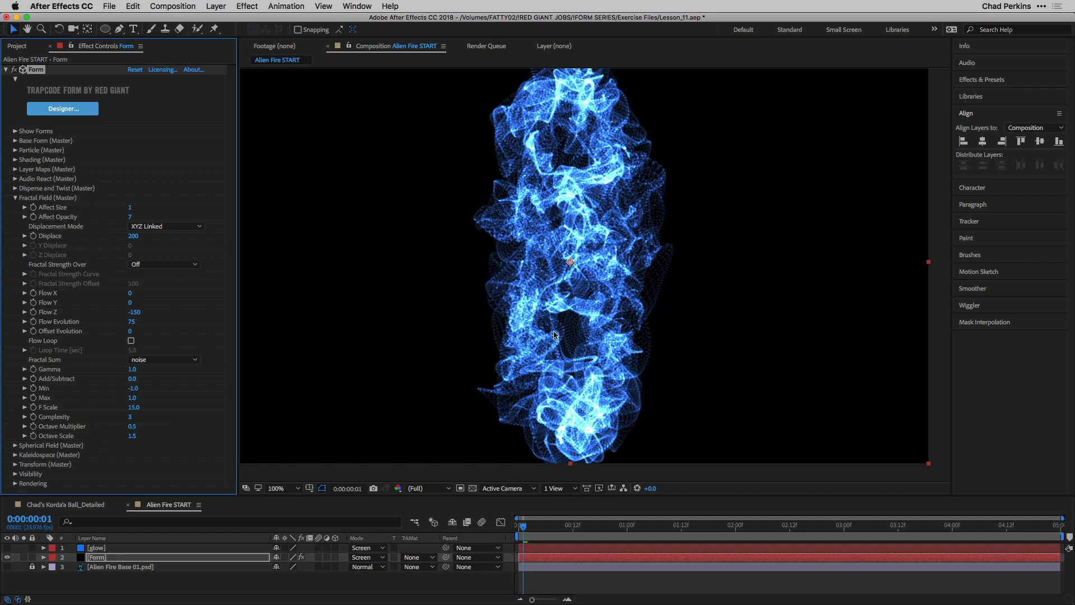
mouse_move(519, 272)
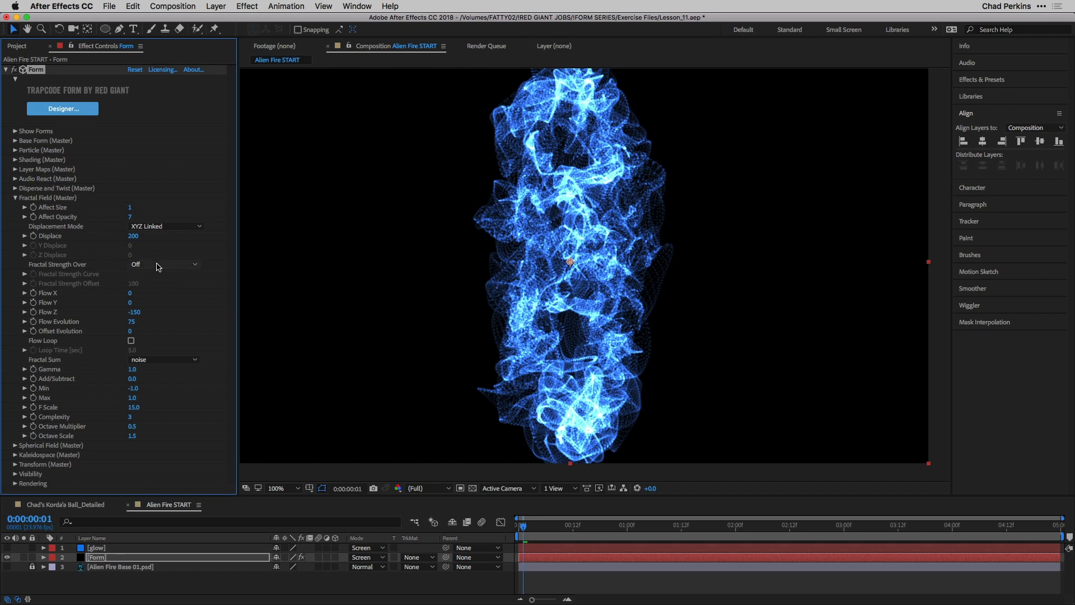
left_click(165, 264)
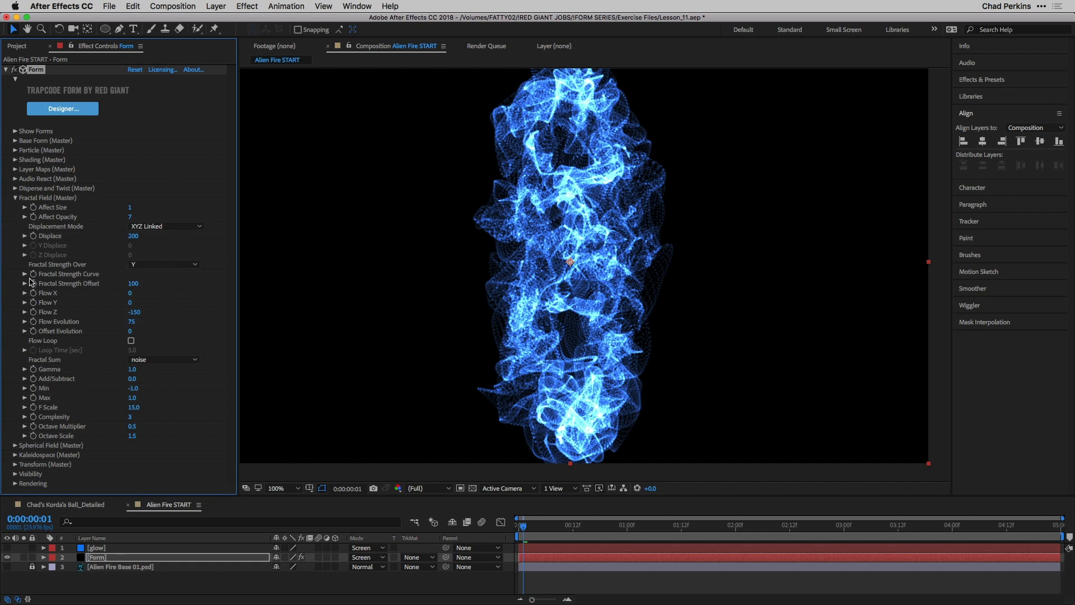
left_click(15, 273)
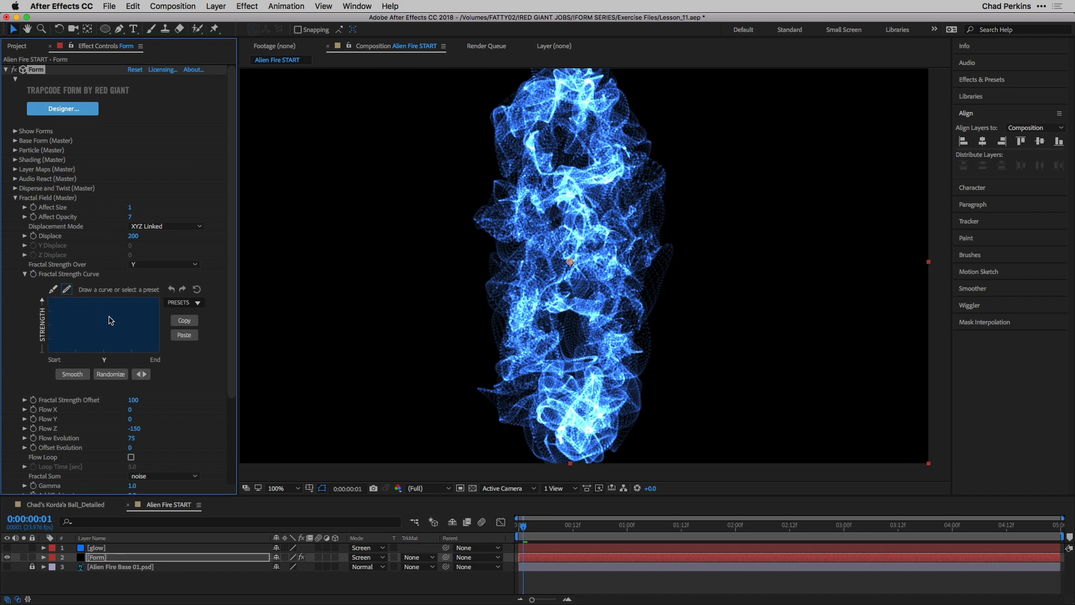
left_click(164, 263)
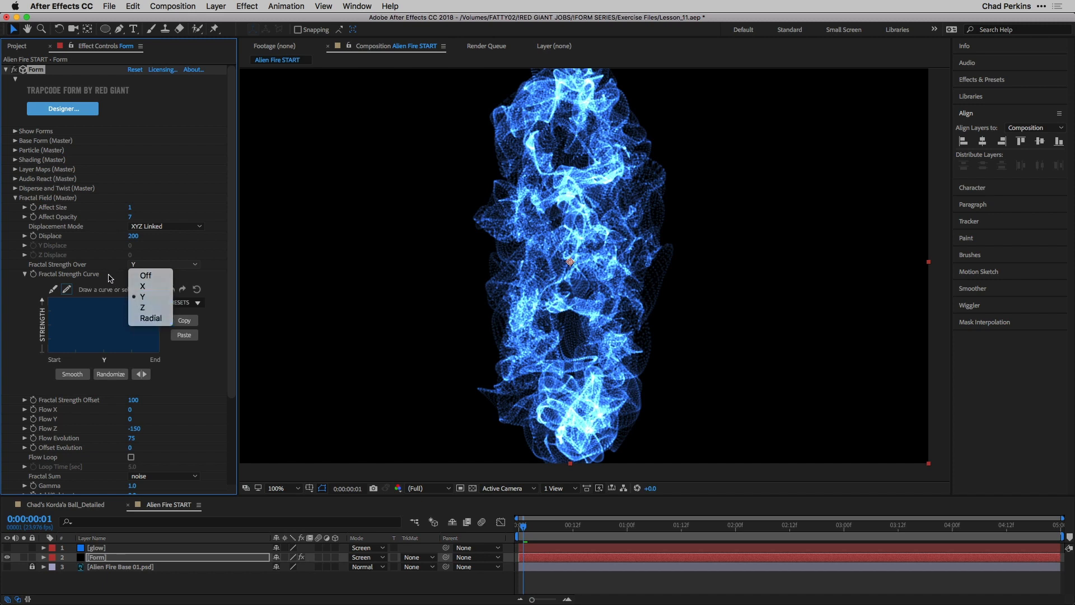
left_click(141, 296)
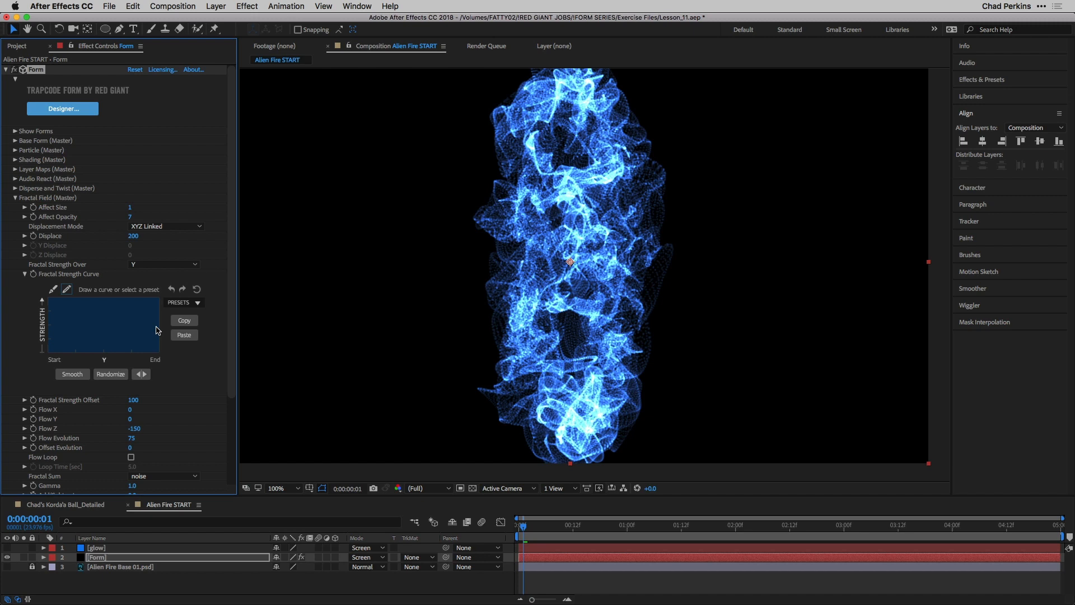
mouse_move(159, 329)
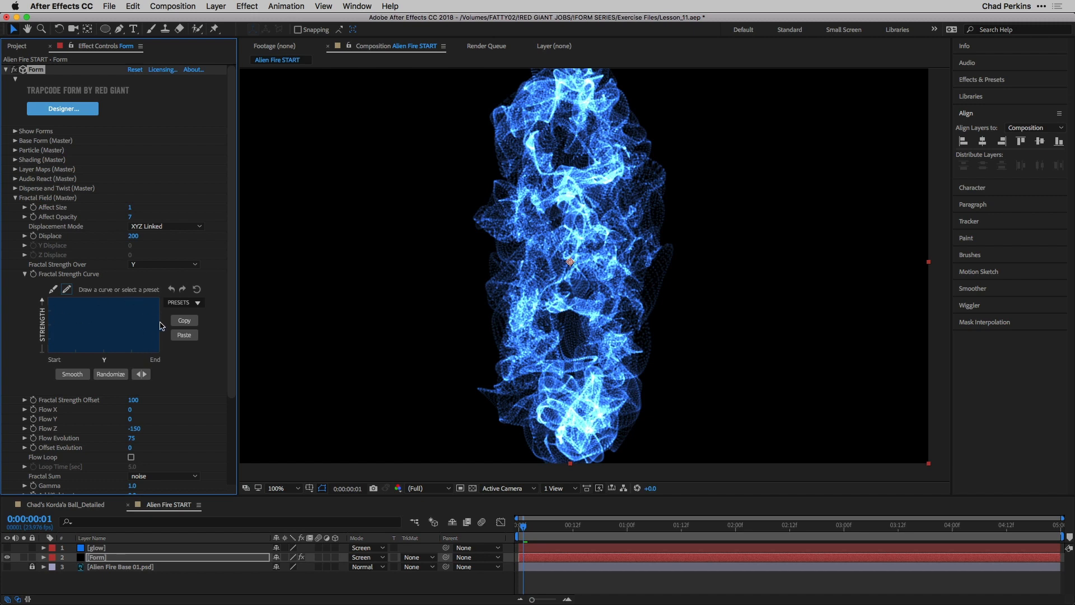
mouse_move(64, 339)
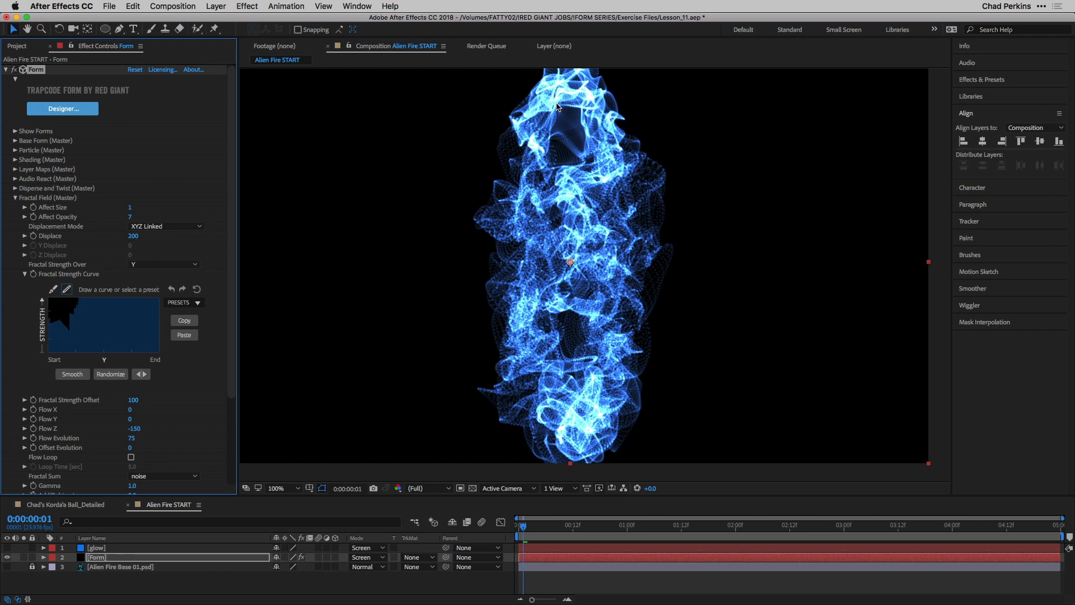
mouse_move(576, 94)
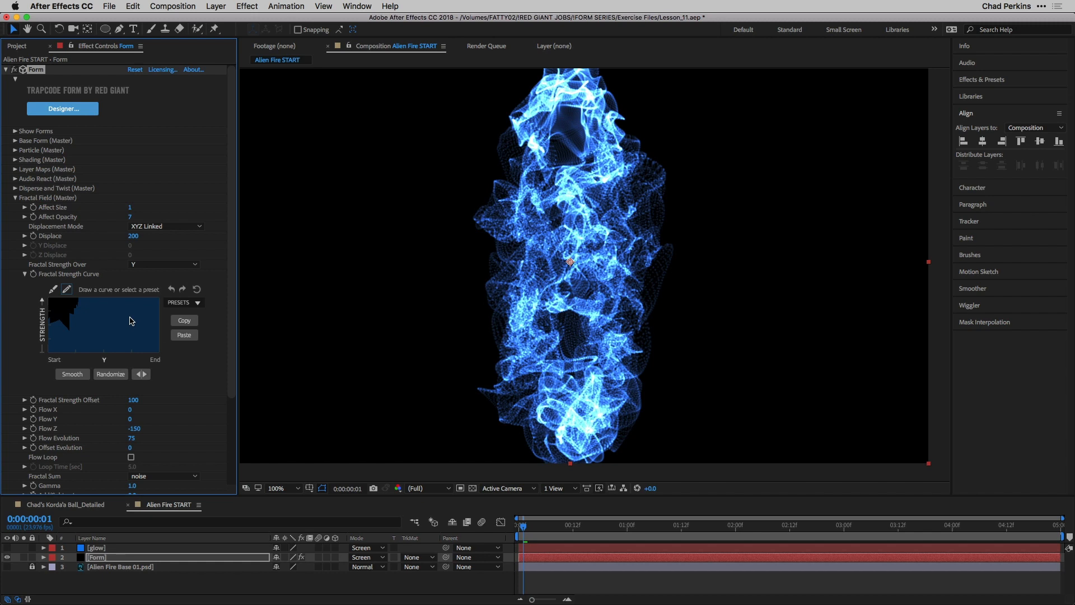
left_click(196, 289)
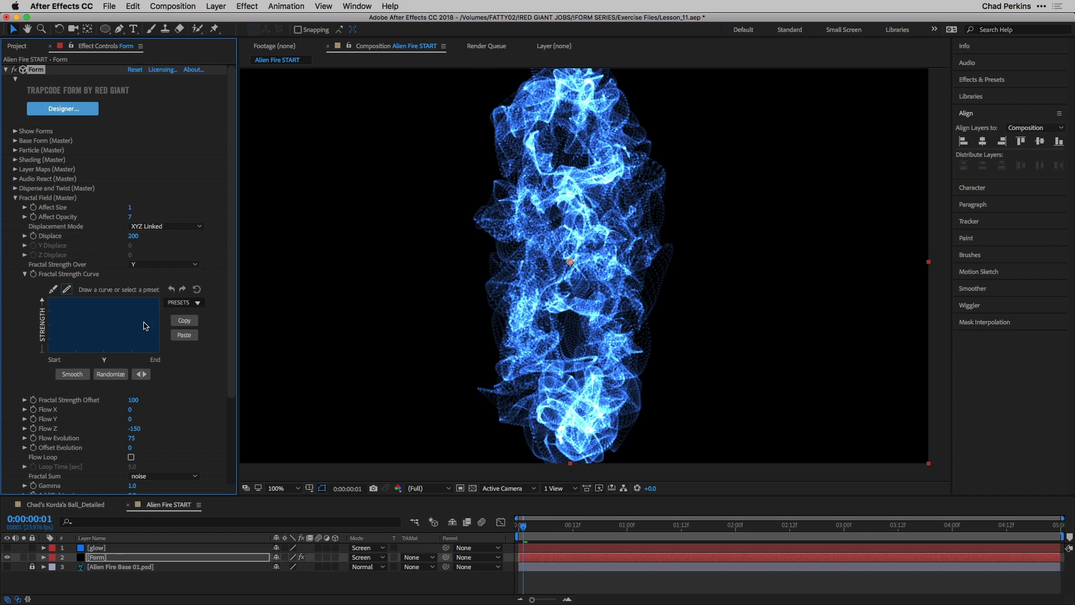
mouse_move(578, 108)
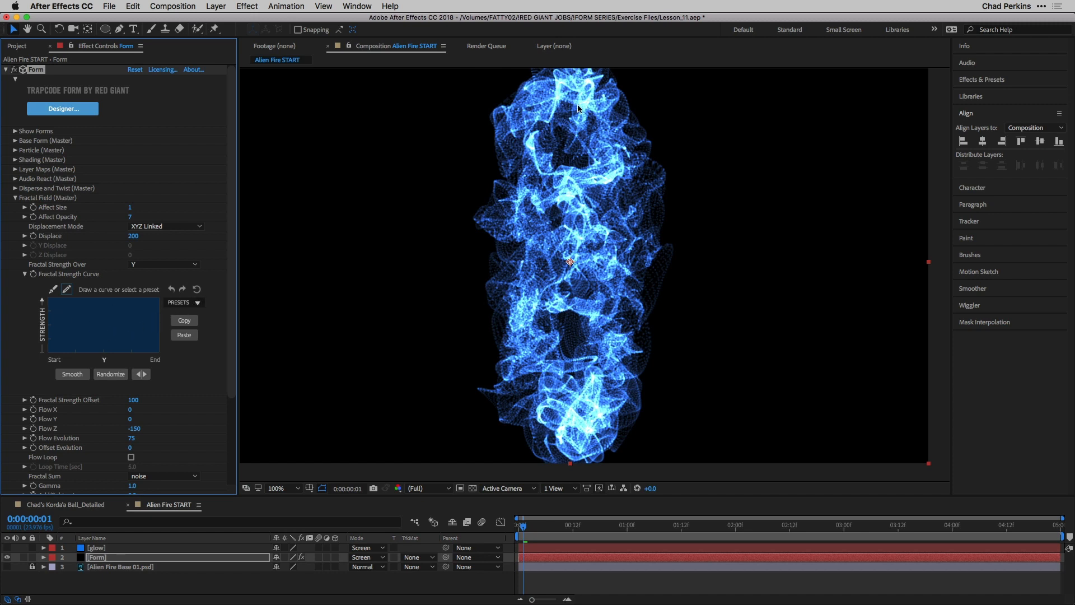
mouse_move(571, 116)
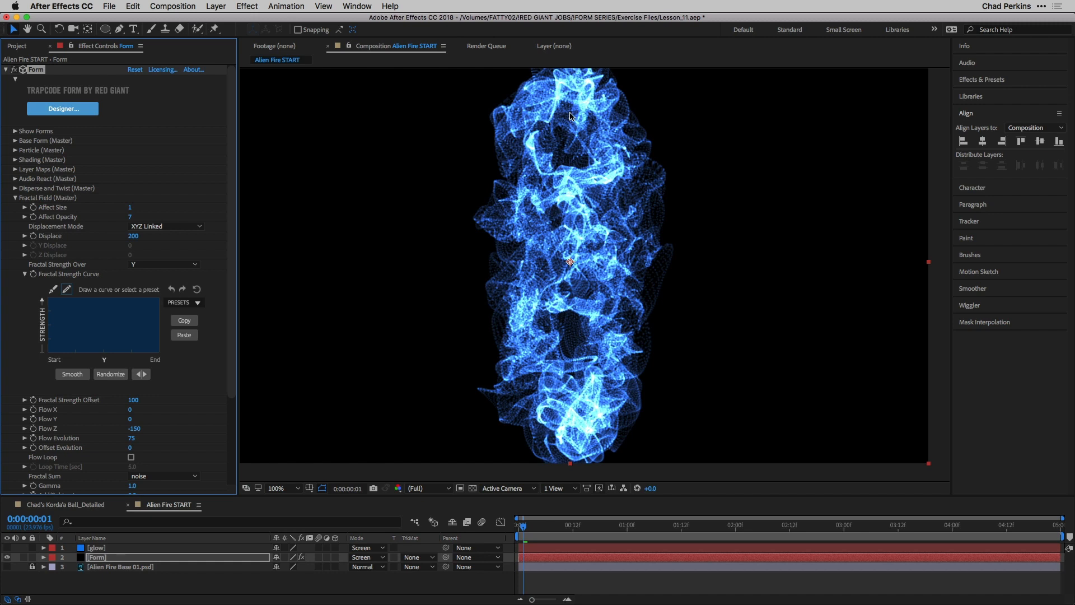
mouse_move(574, 119)
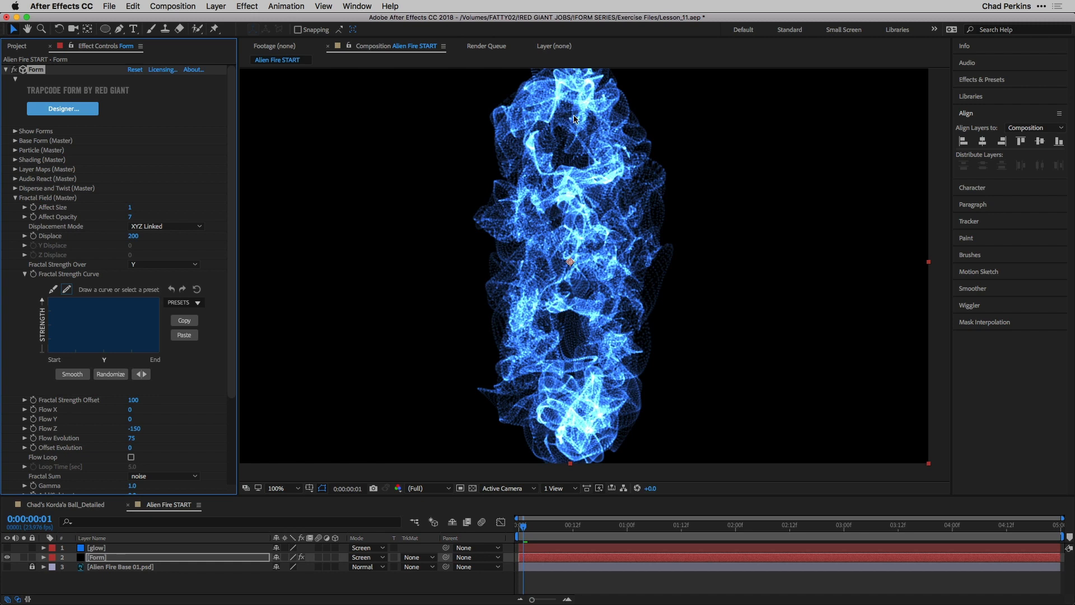
mouse_move(644, 397)
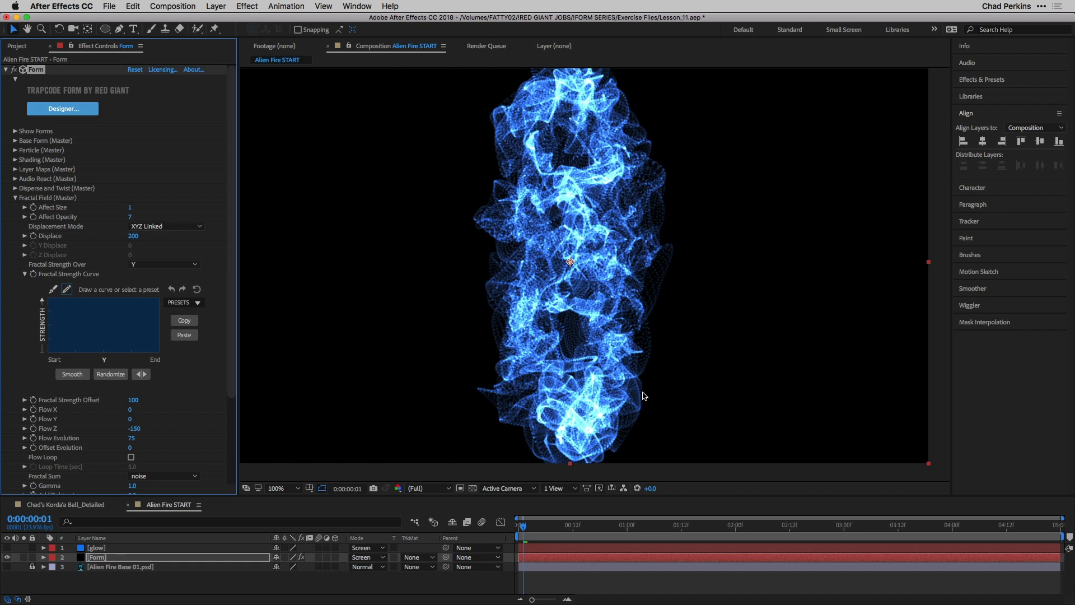
mouse_move(270, 380)
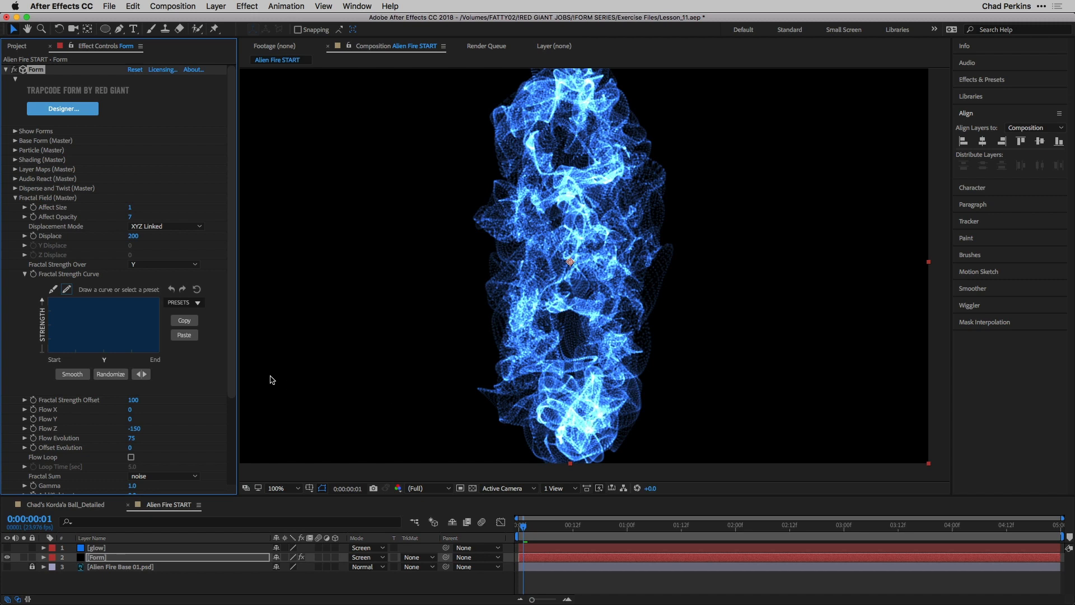
Step: Draw a straight falling ramp in the Fractal Strength Curve graph
left_click(198, 303)
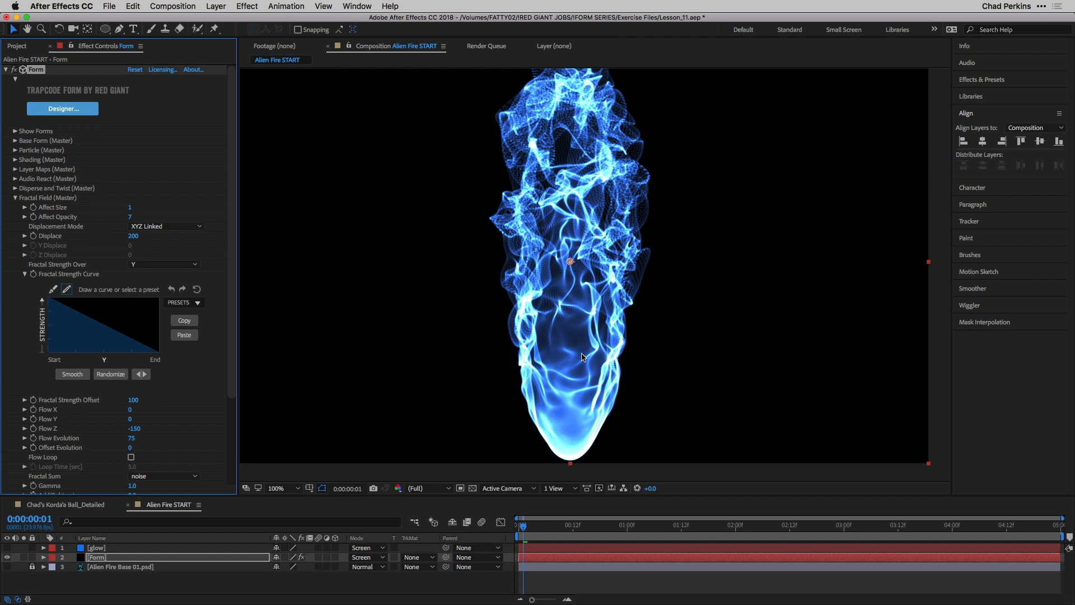
mouse_move(181, 349)
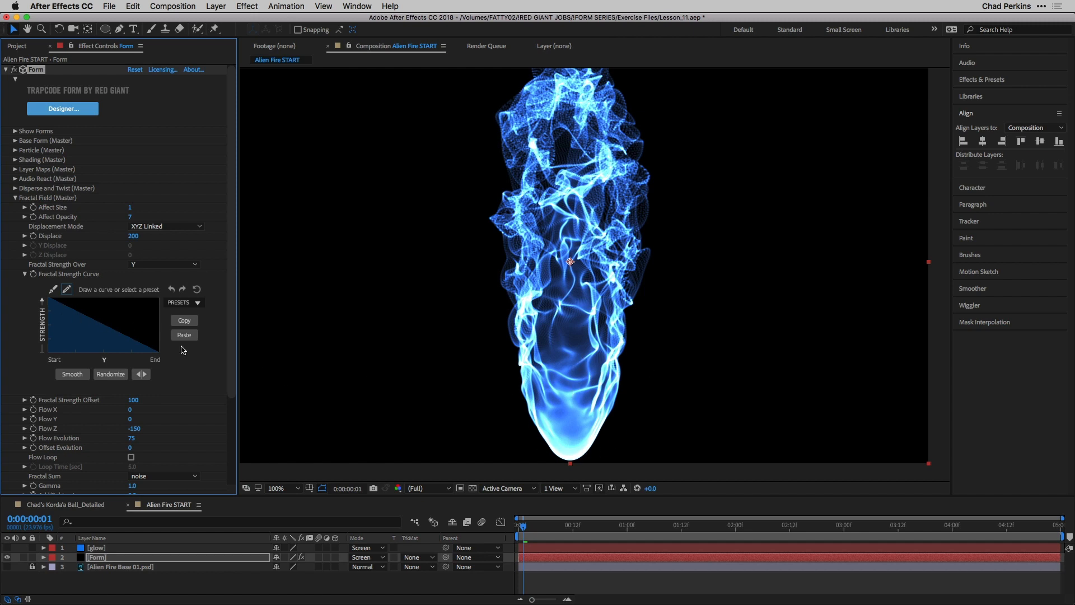
mouse_move(185, 302)
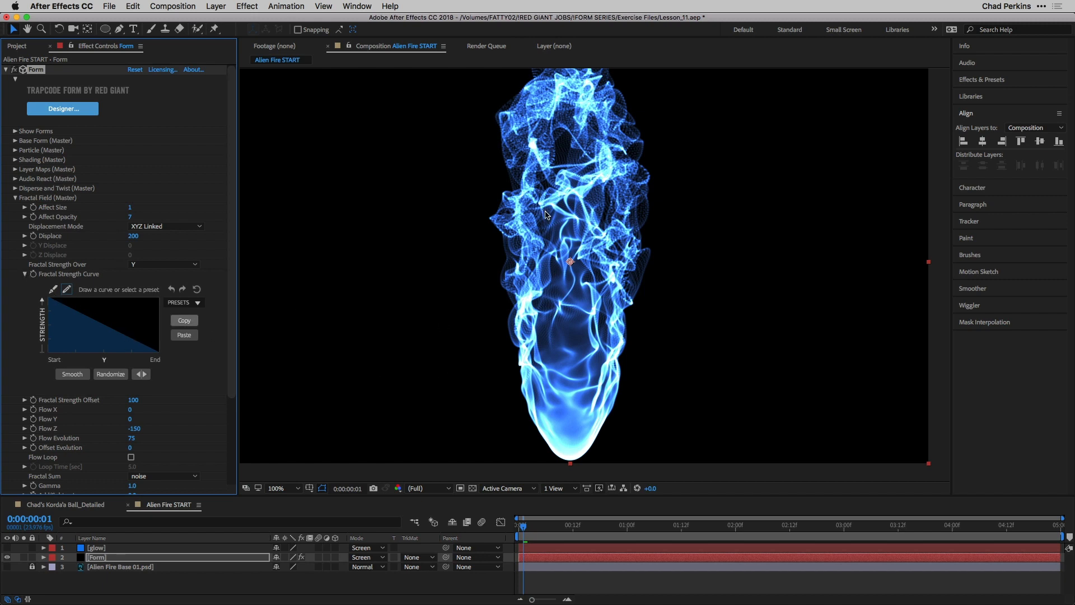
mouse_move(571, 418)
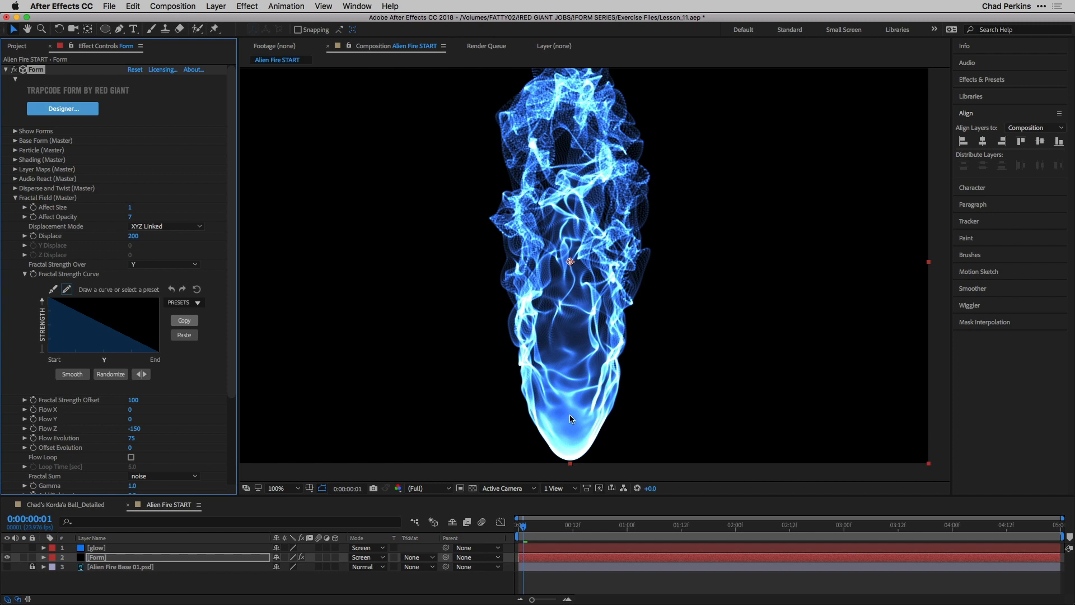
mouse_move(578, 437)
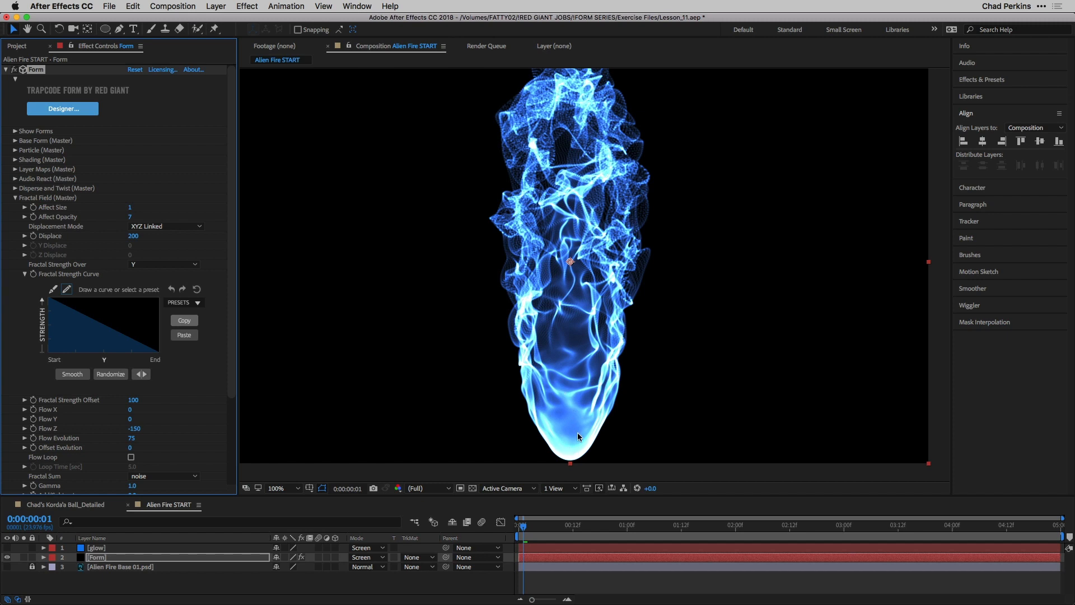
mouse_move(579, 104)
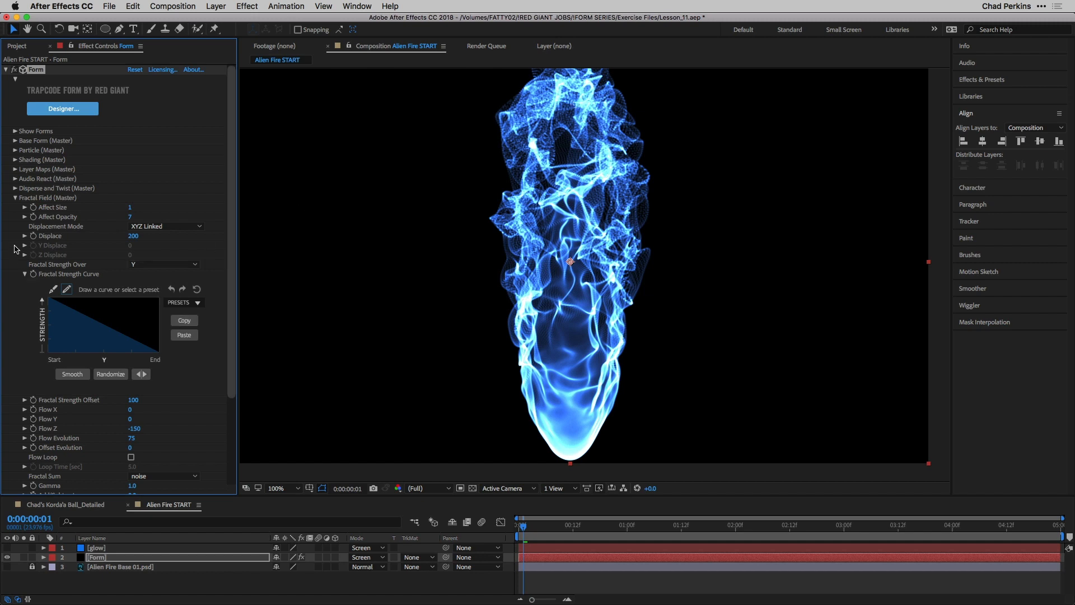
left_click(15, 198)
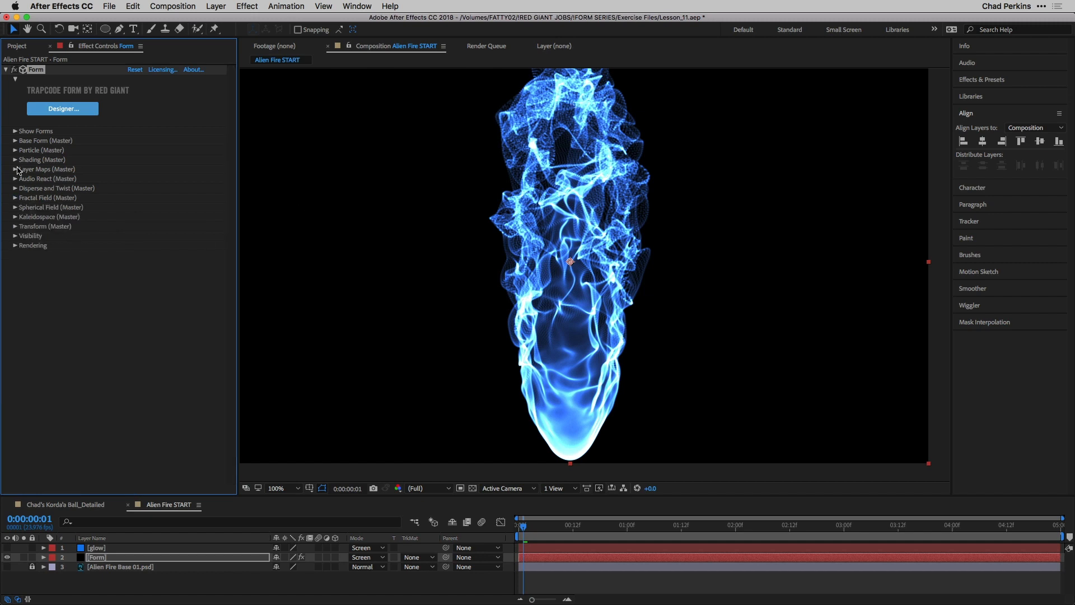
left_click(15, 150)
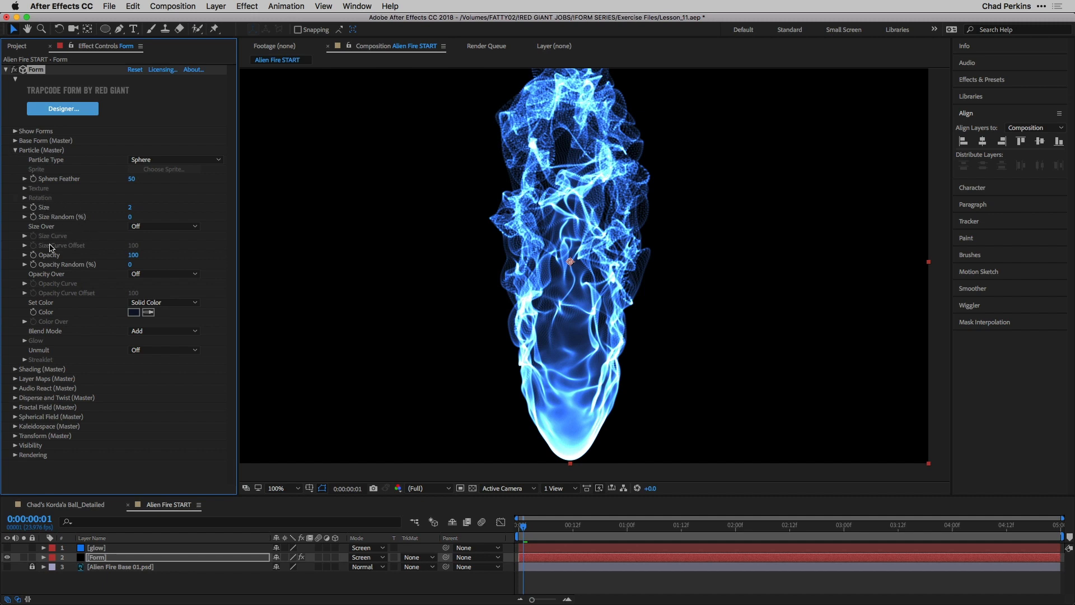
mouse_move(662, 182)
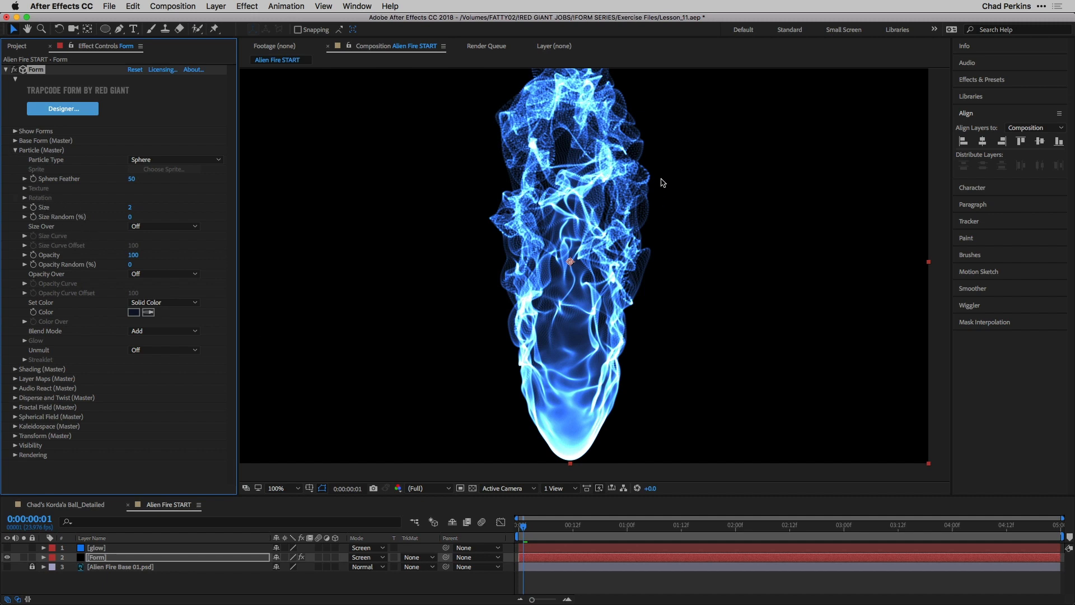
mouse_move(560, 131)
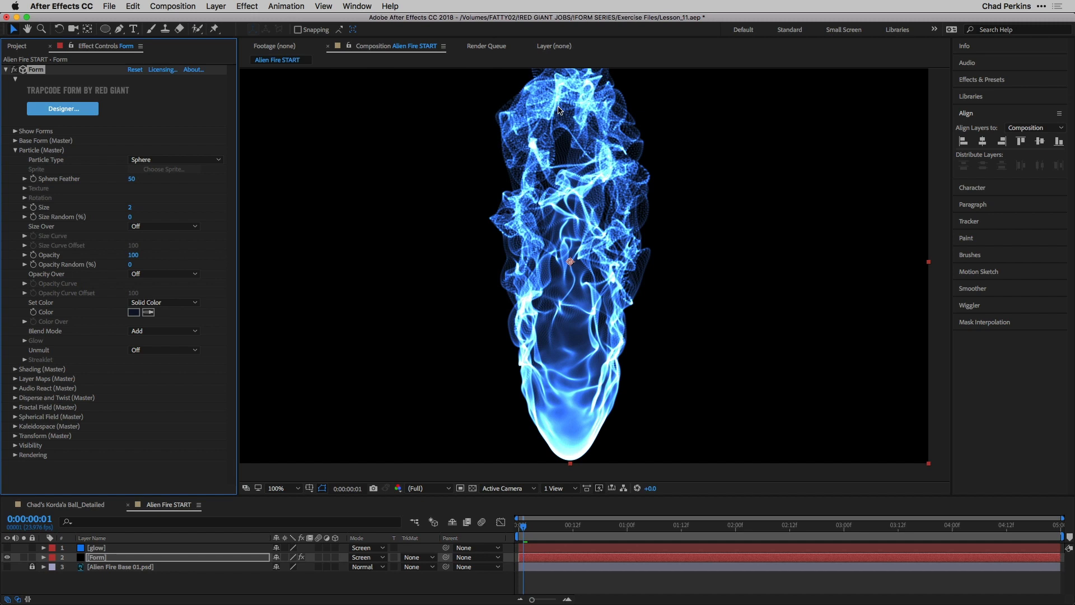
mouse_move(587, 115)
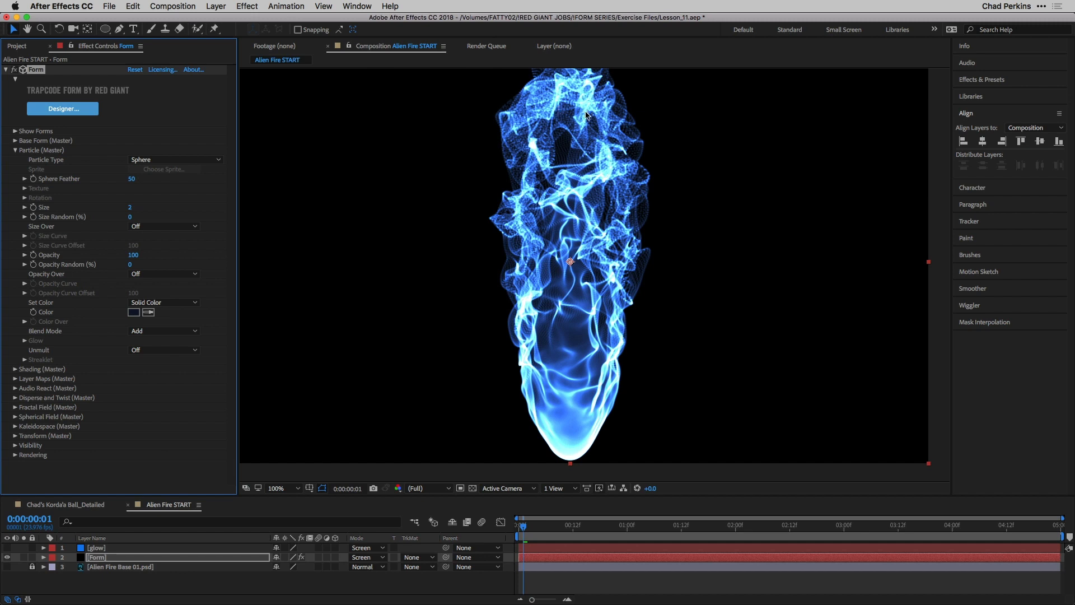
mouse_move(299, 297)
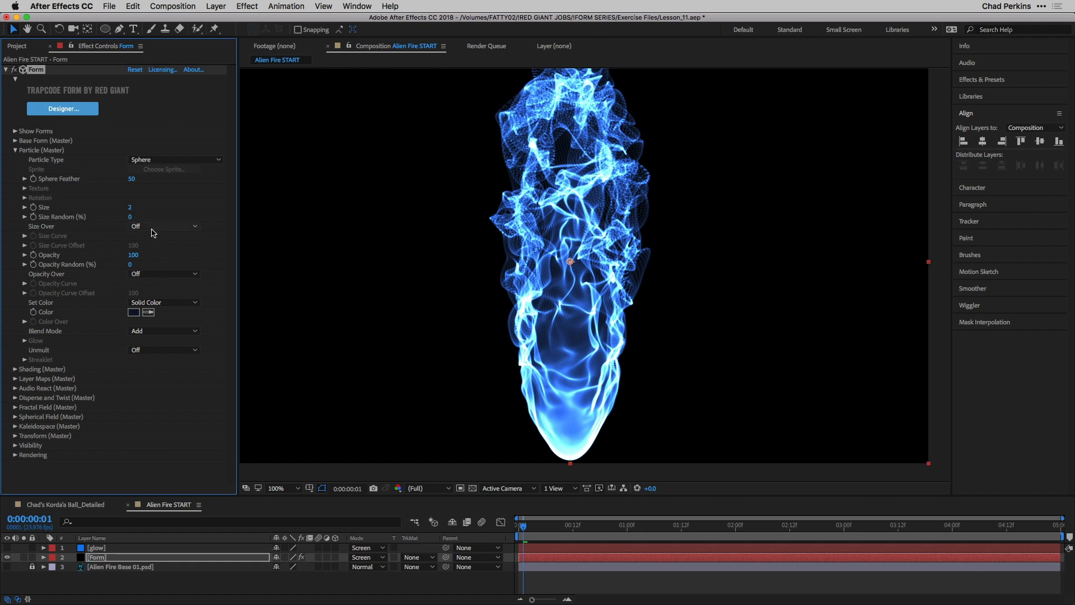
Step: Set Size Over to Y and draw a rising, smoothed Size Curve
left_click(163, 226)
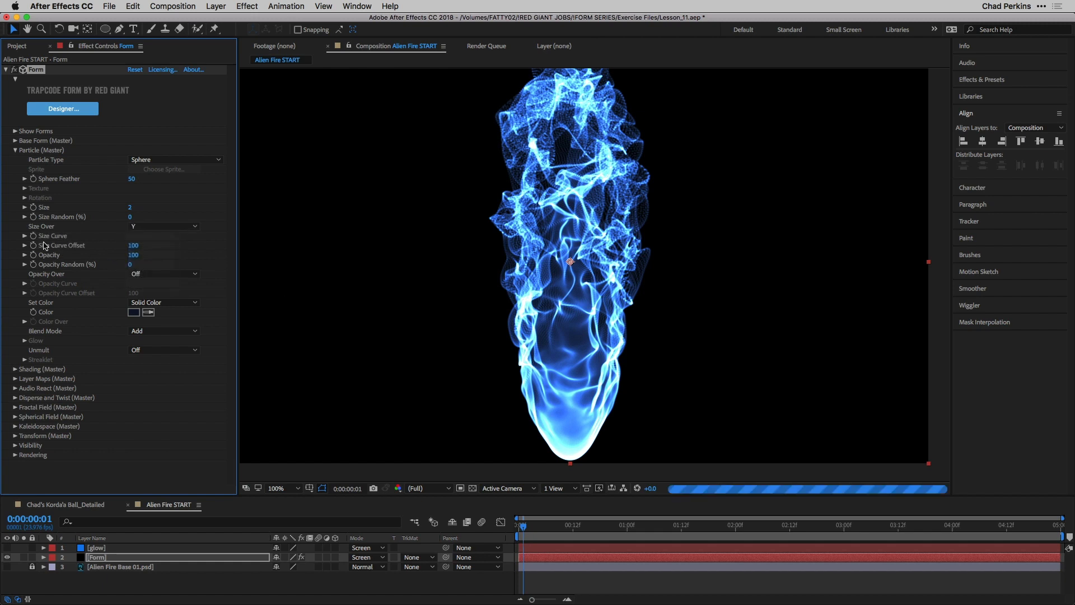
left_click(24, 235)
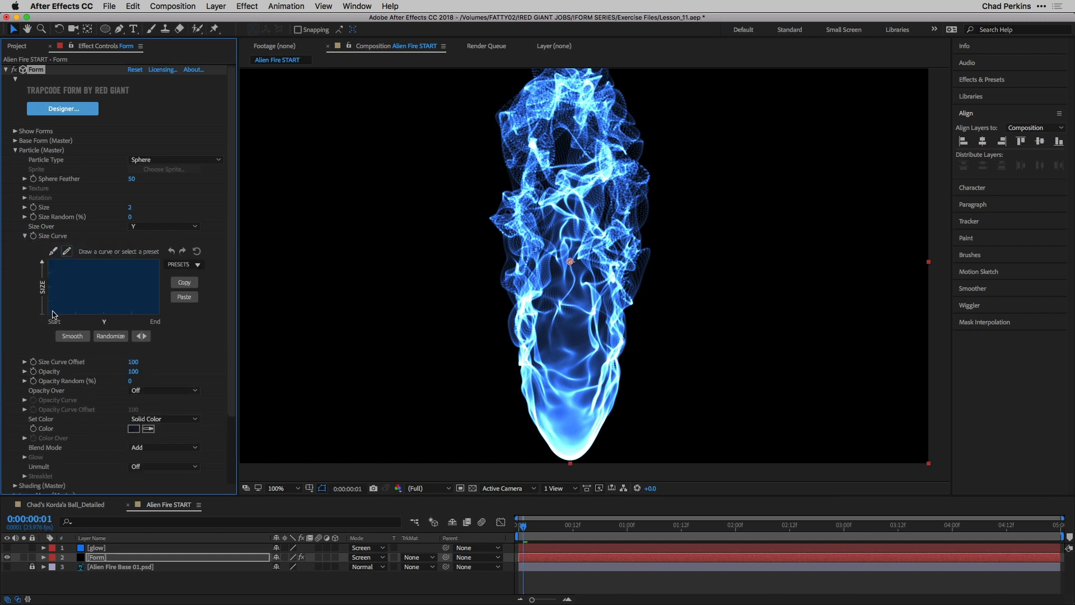
mouse_move(140, 252)
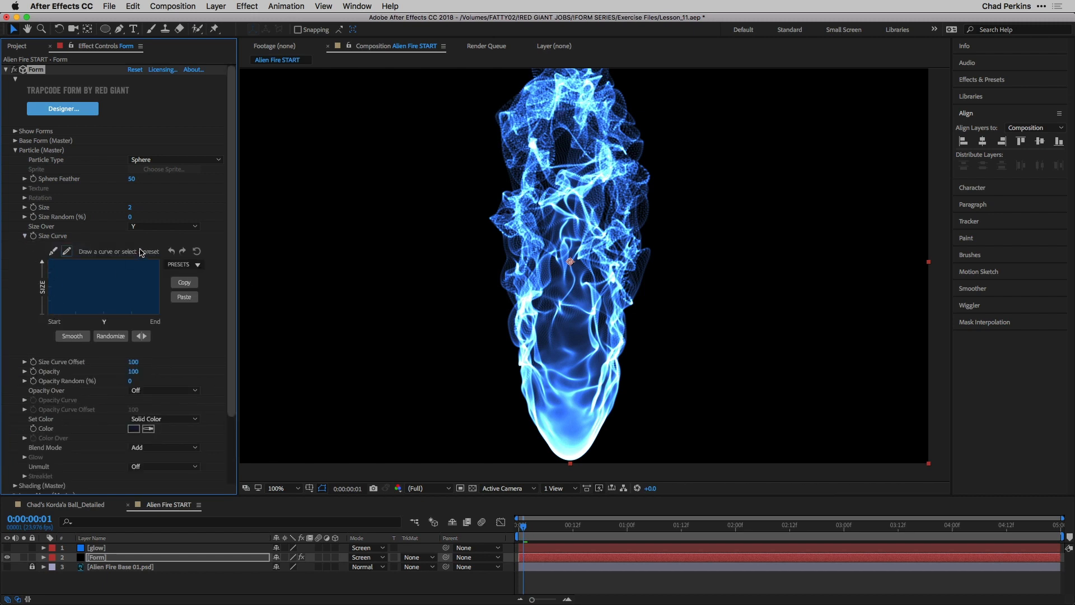
mouse_move(50, 317)
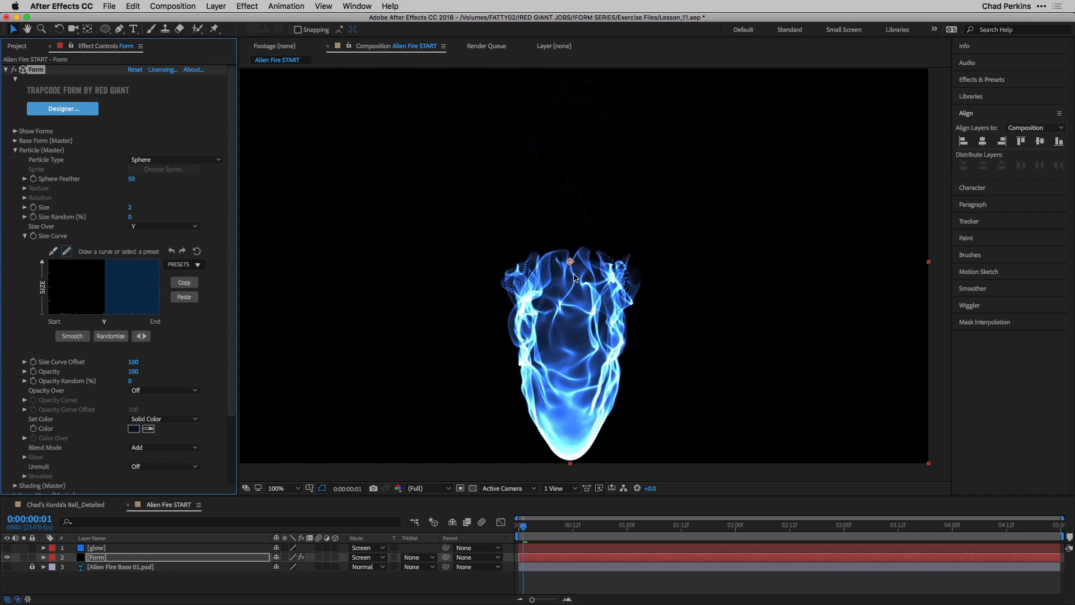
mouse_move(113, 323)
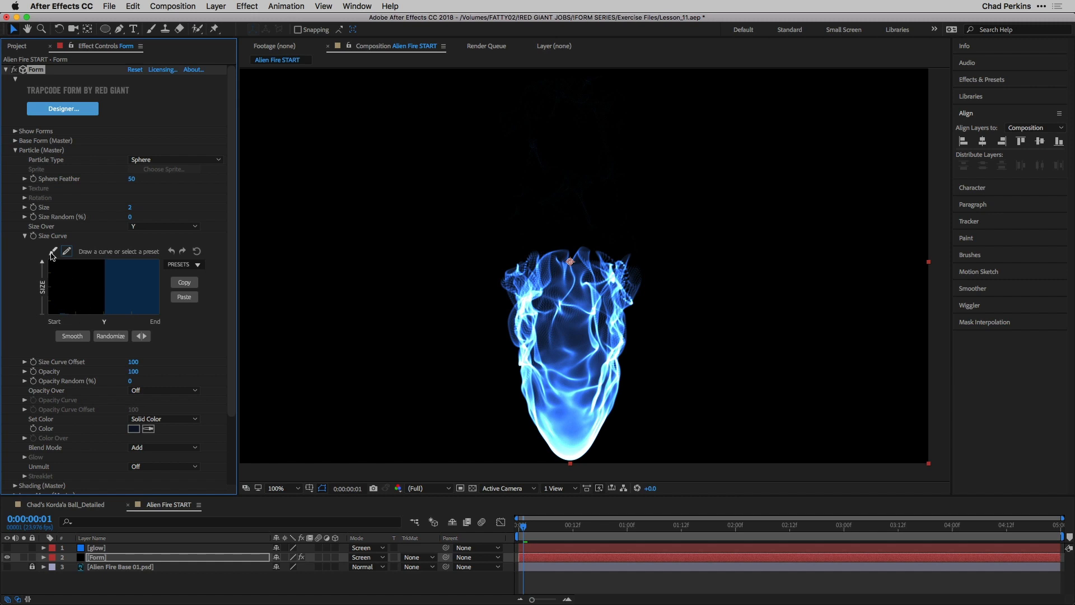
left_click(72, 336)
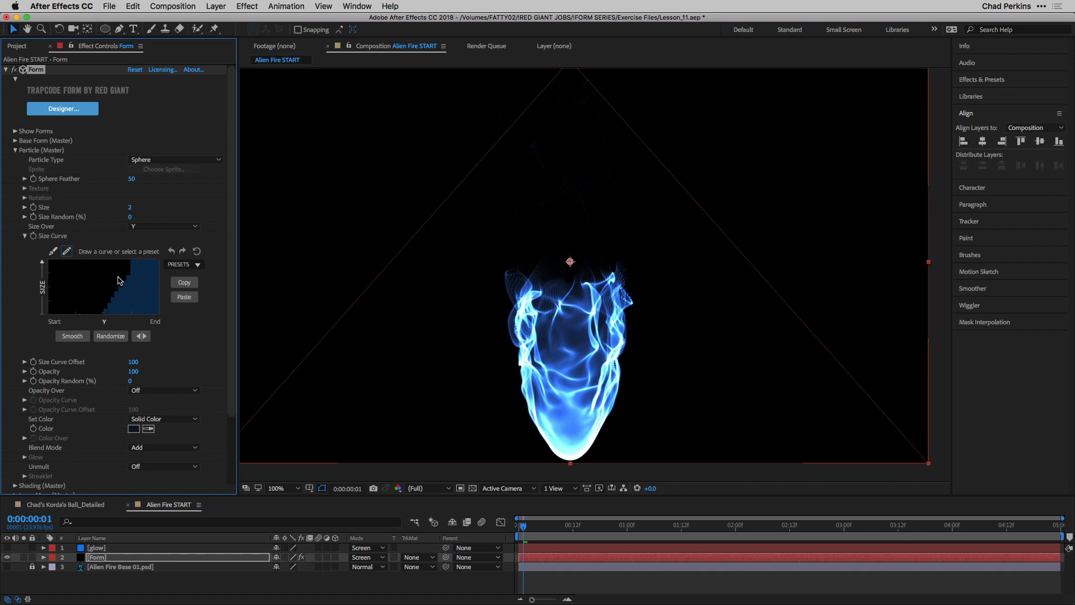
left_click_drag(122, 274, 89, 312)
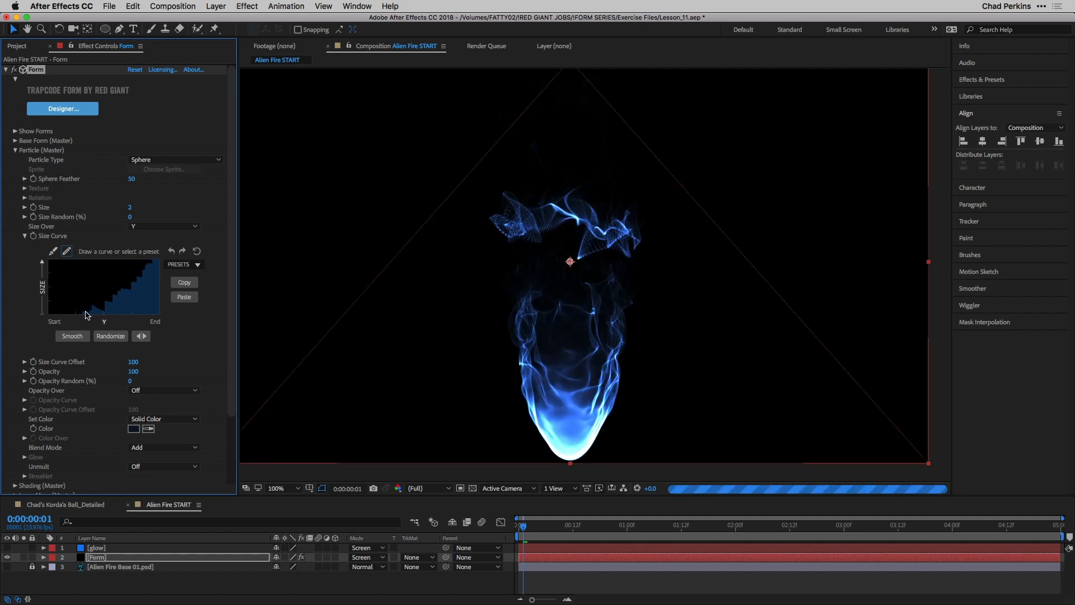
left_click(73, 336)
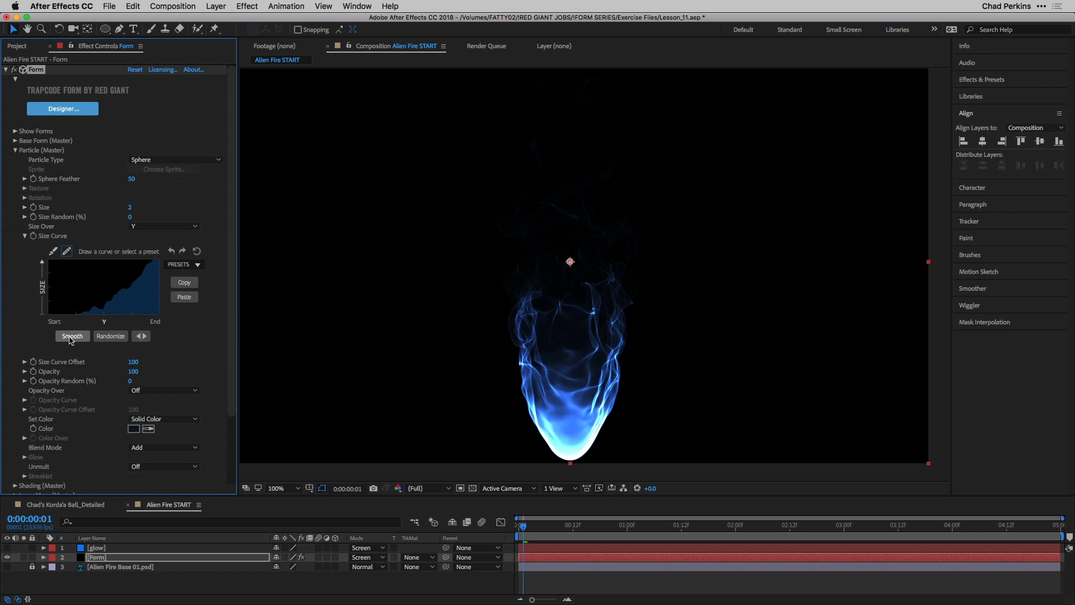
left_click(72, 336)
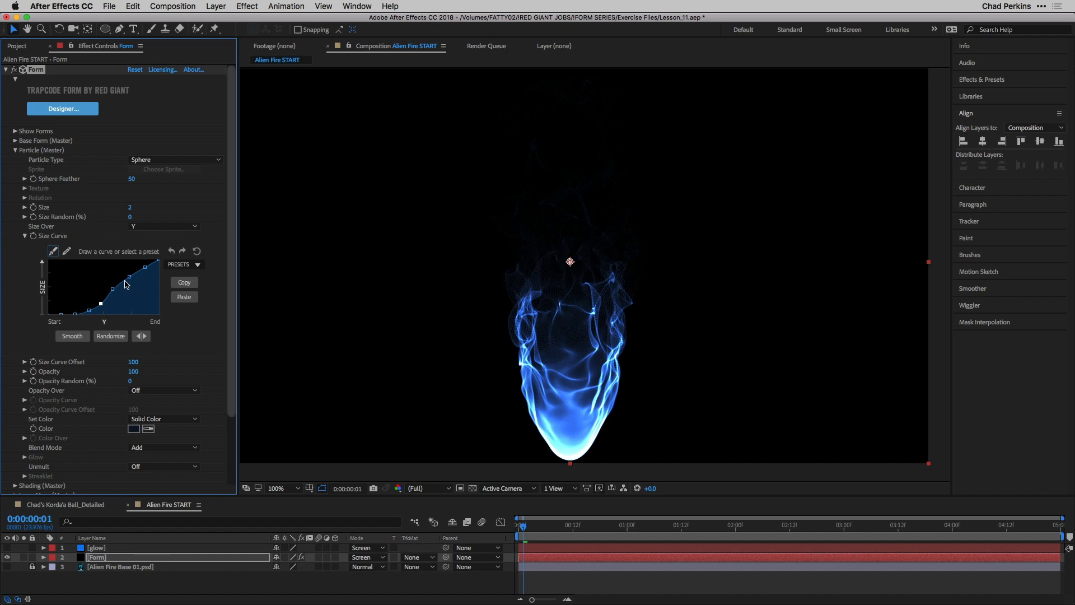
left_click_drag(127, 282, 137, 287)
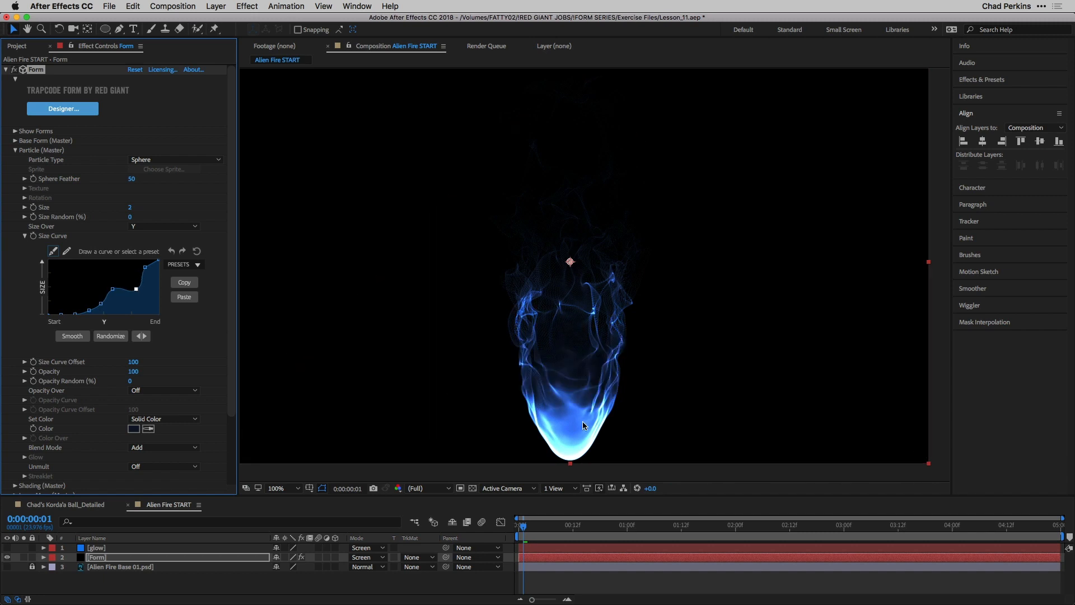
mouse_move(541, 262)
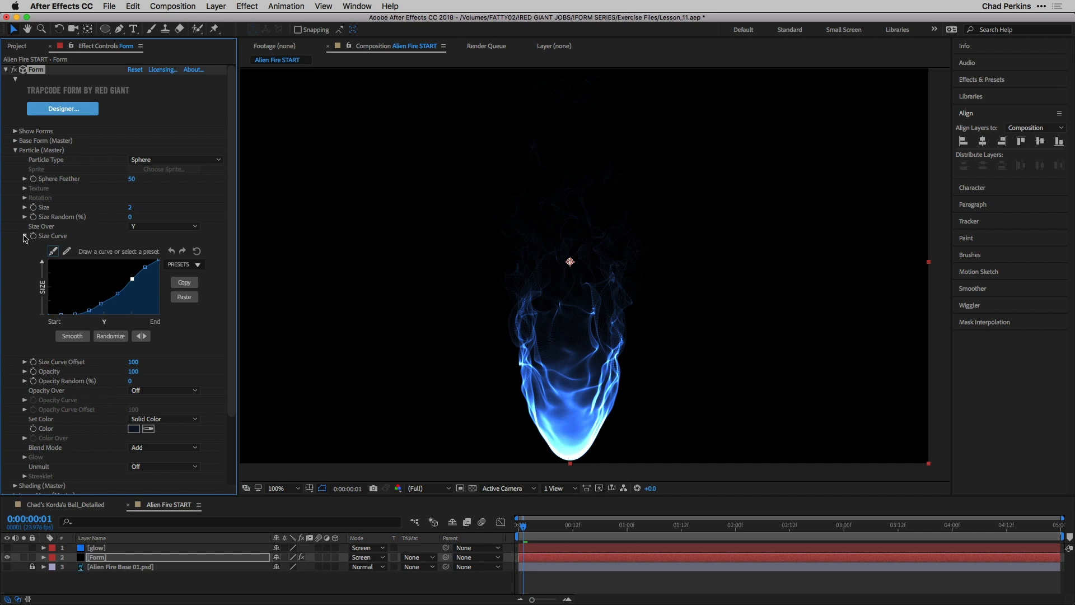
Step: Set Opacity Over to Y and draw a rising Opacity Curve
left_click(24, 236)
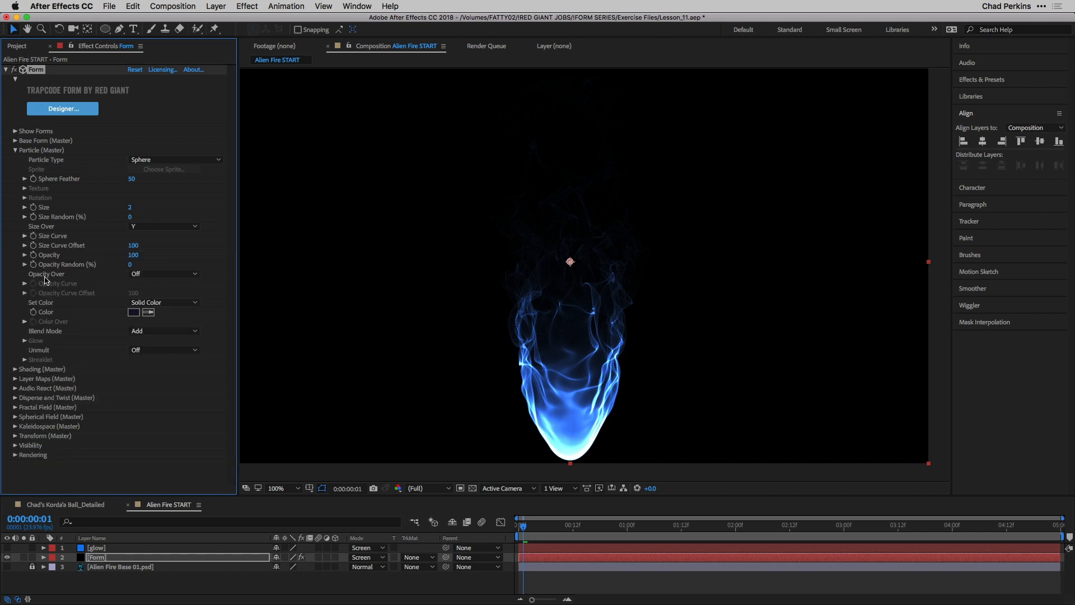
left_click(163, 274)
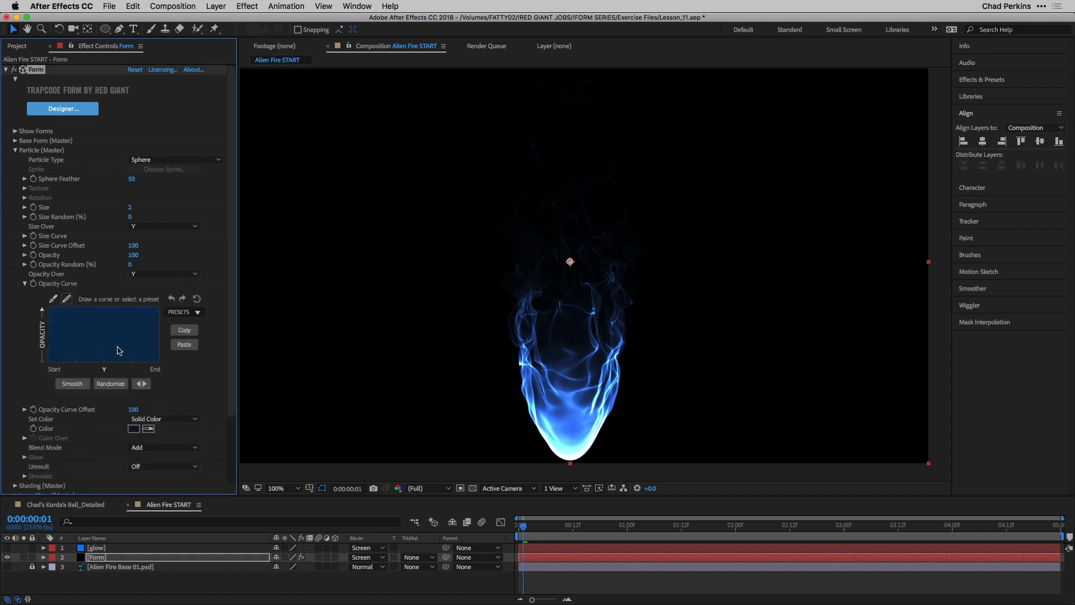
left_click(183, 344)
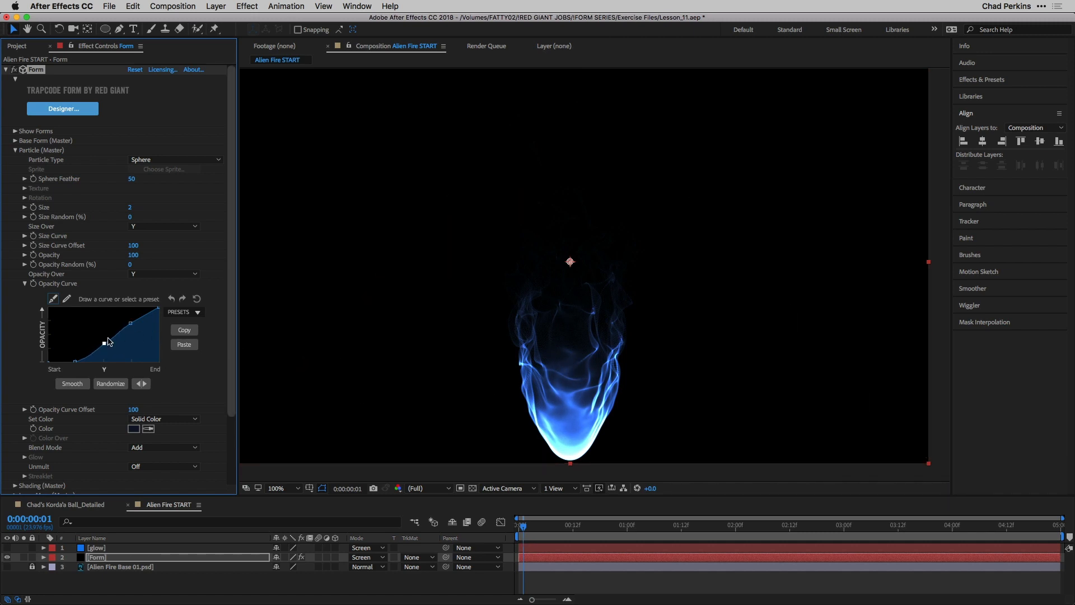
left_click_drag(103, 343, 130, 323)
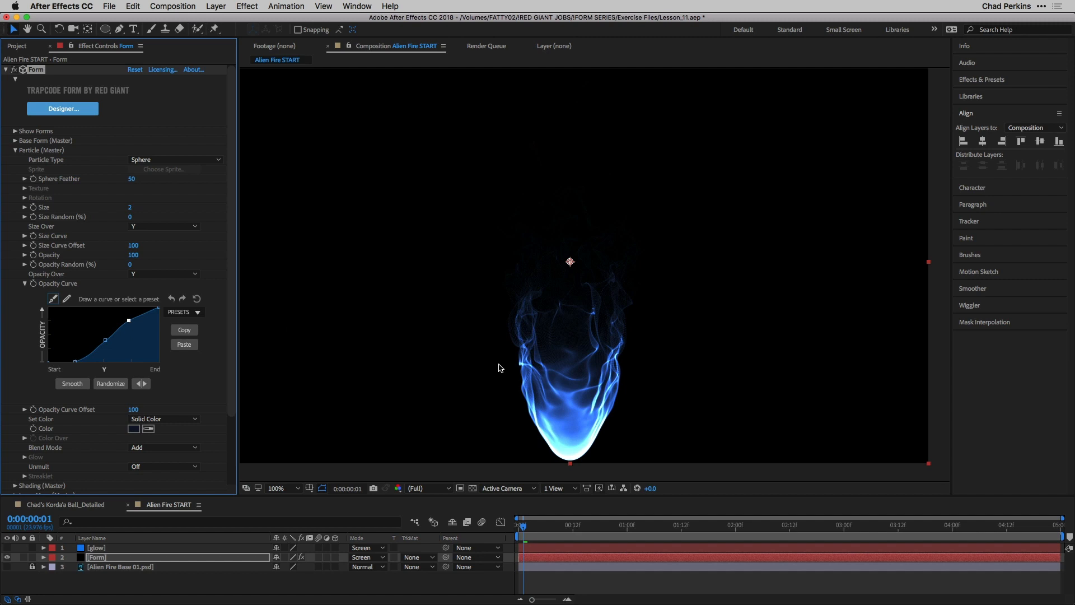
mouse_move(610, 362)
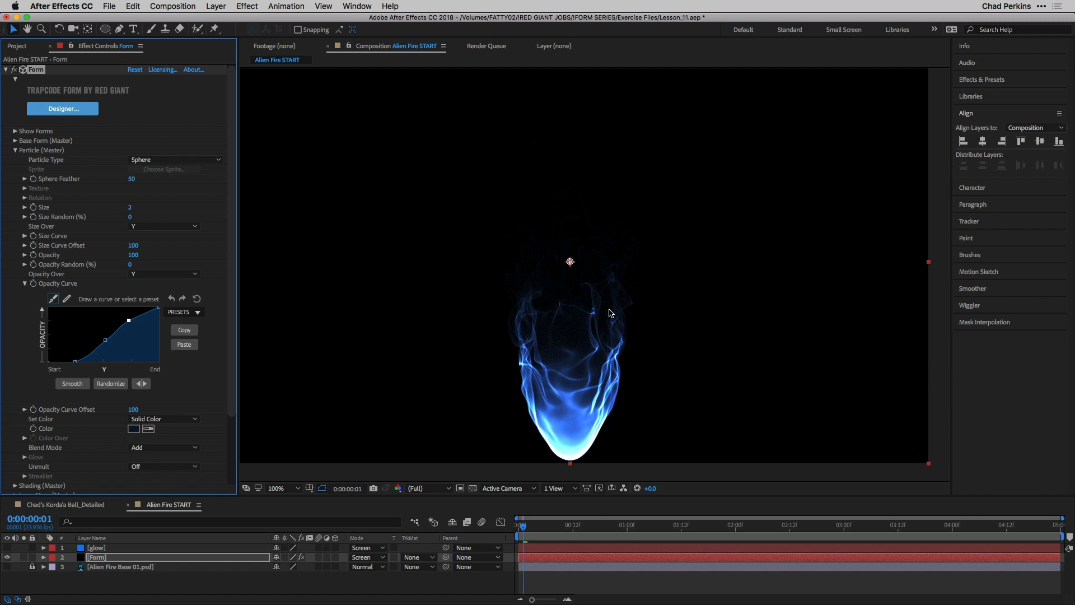
mouse_move(573, 396)
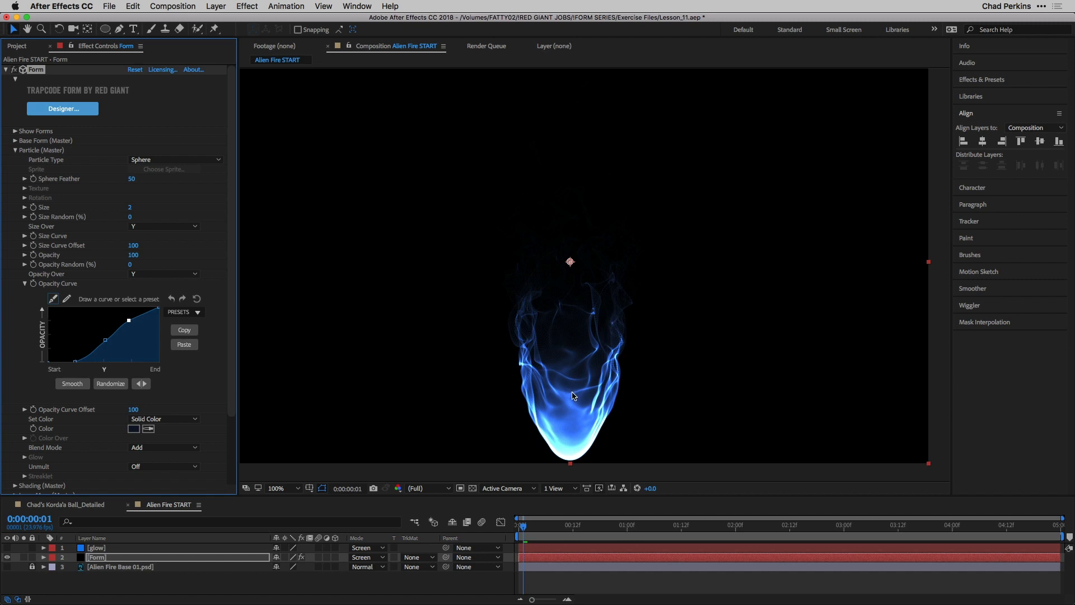
mouse_move(562, 317)
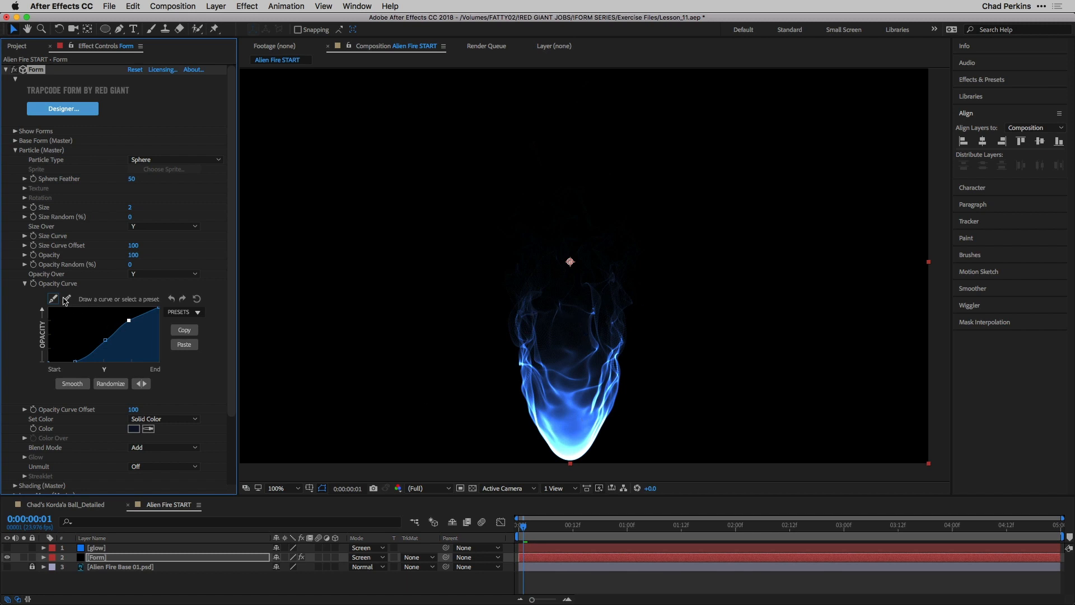
left_click(23, 283)
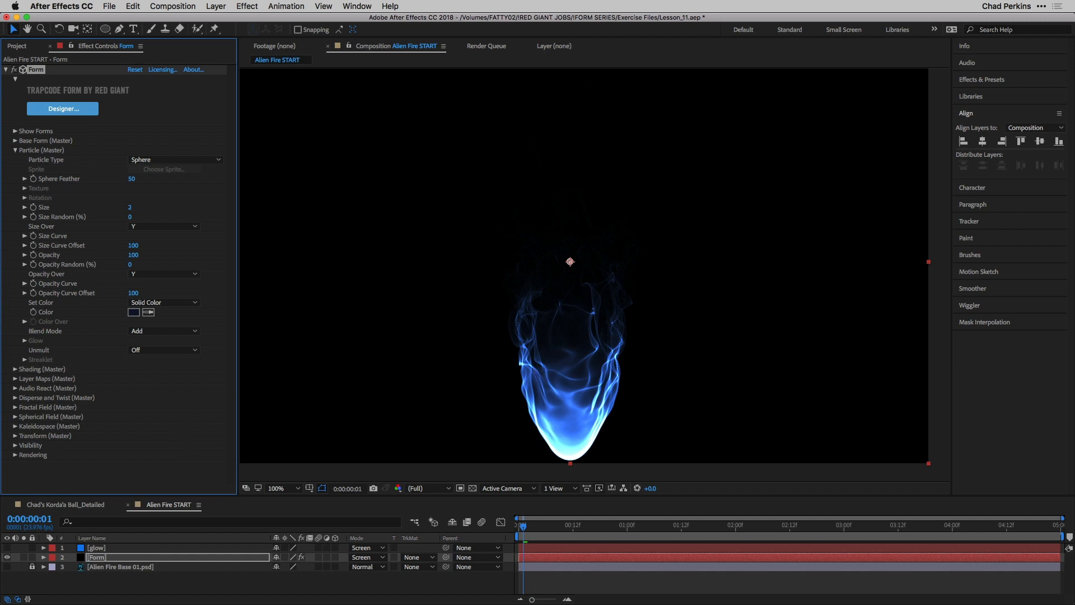
mouse_move(160, 451)
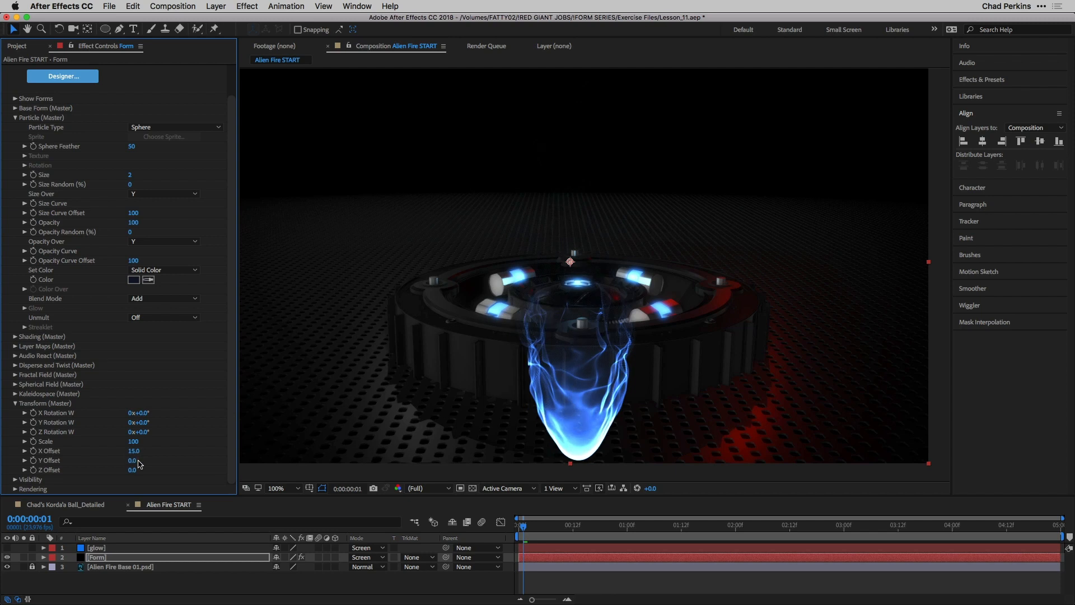
Step: Set the flame's Transform offsets to Y -300 and Z 730
left_click(131, 460)
type("-300")
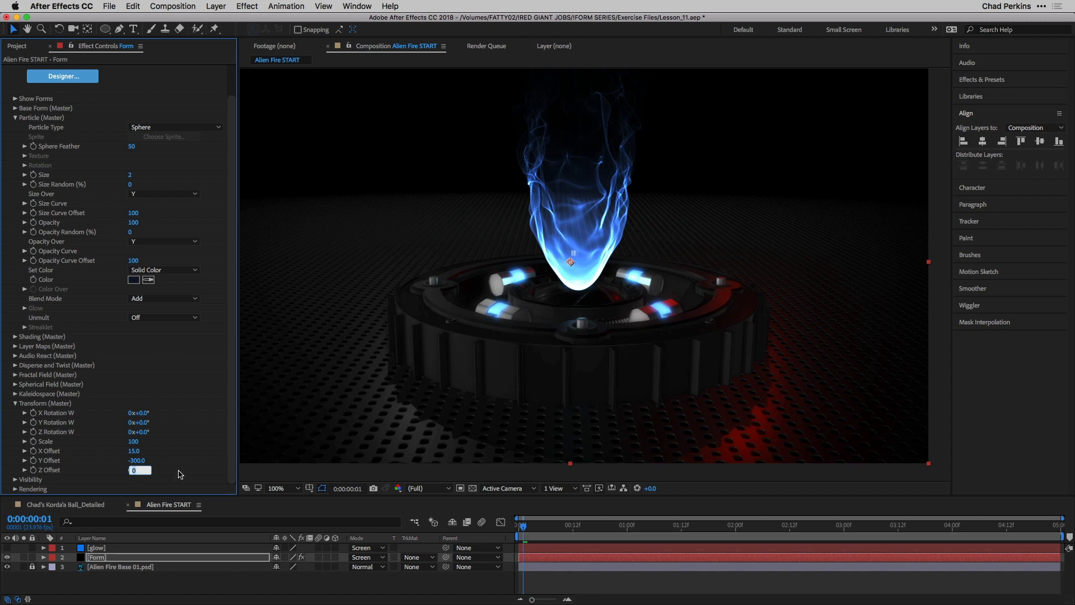
type("730")
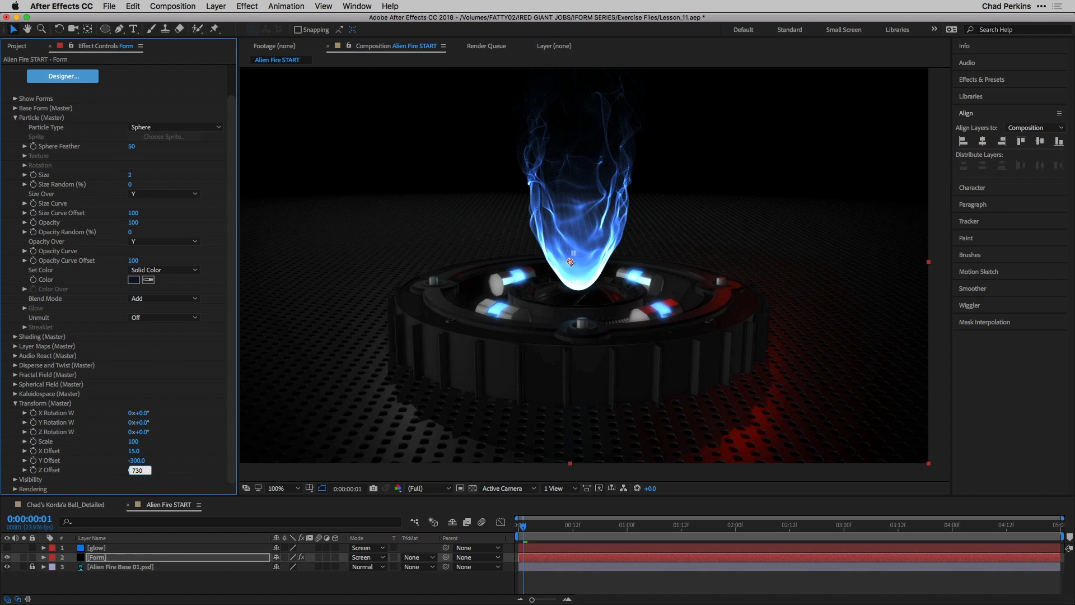
key("Enter")
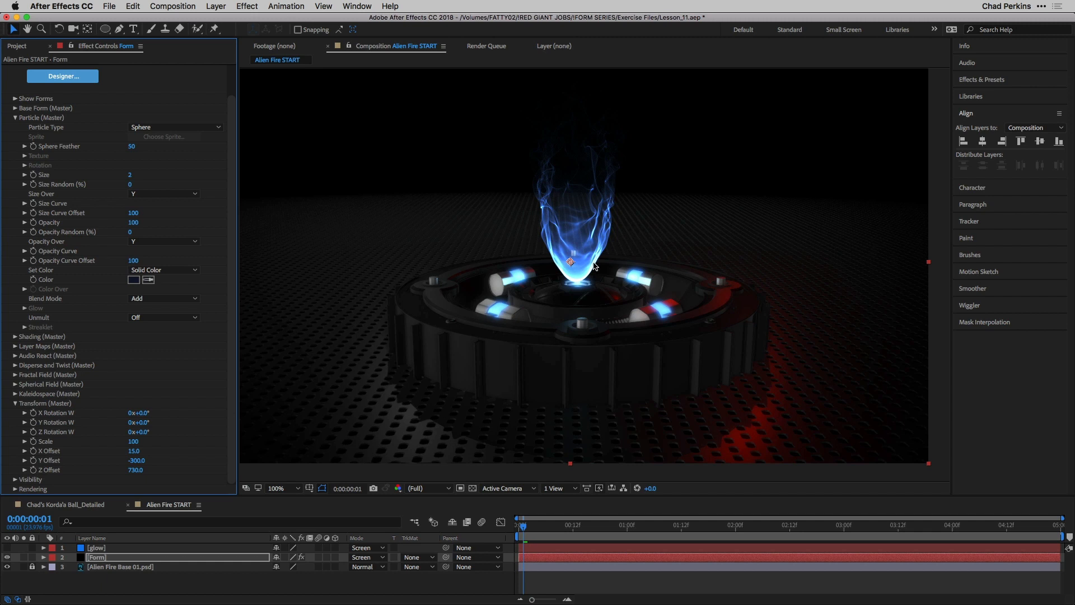
mouse_move(526, 273)
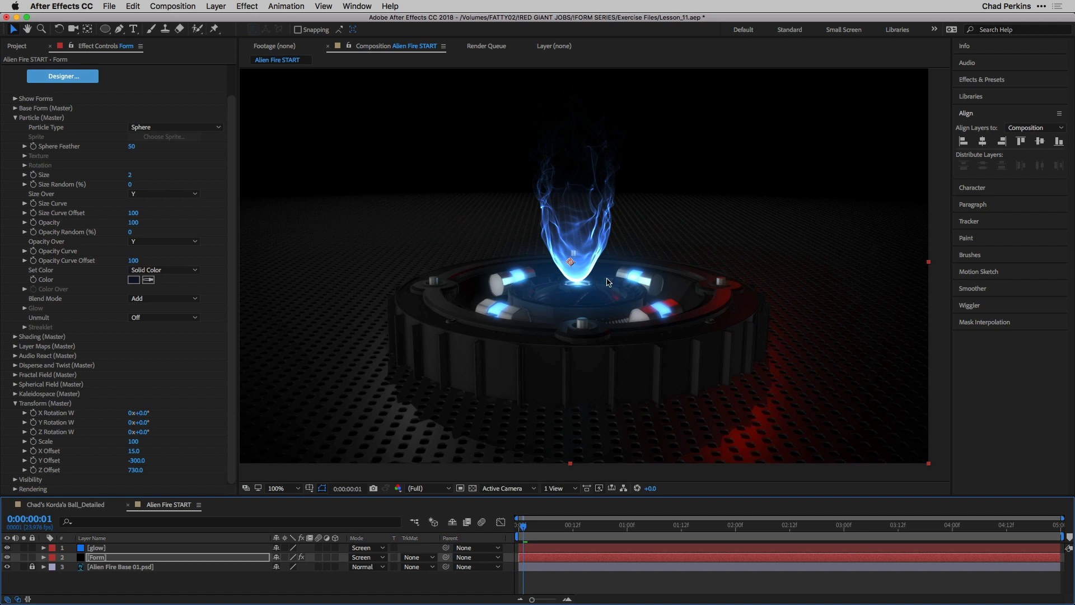
mouse_move(605, 277)
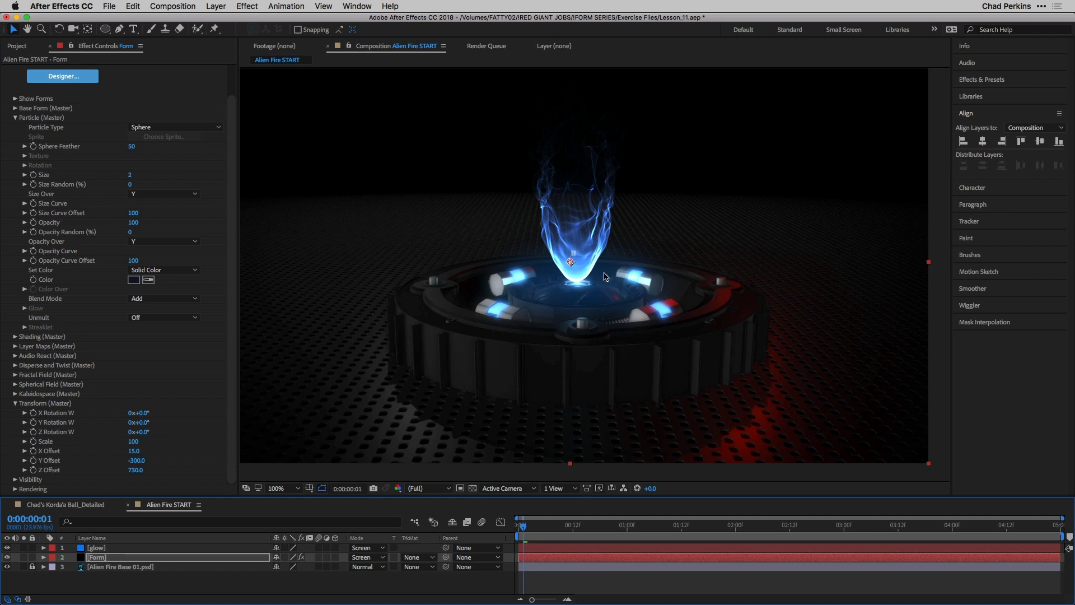